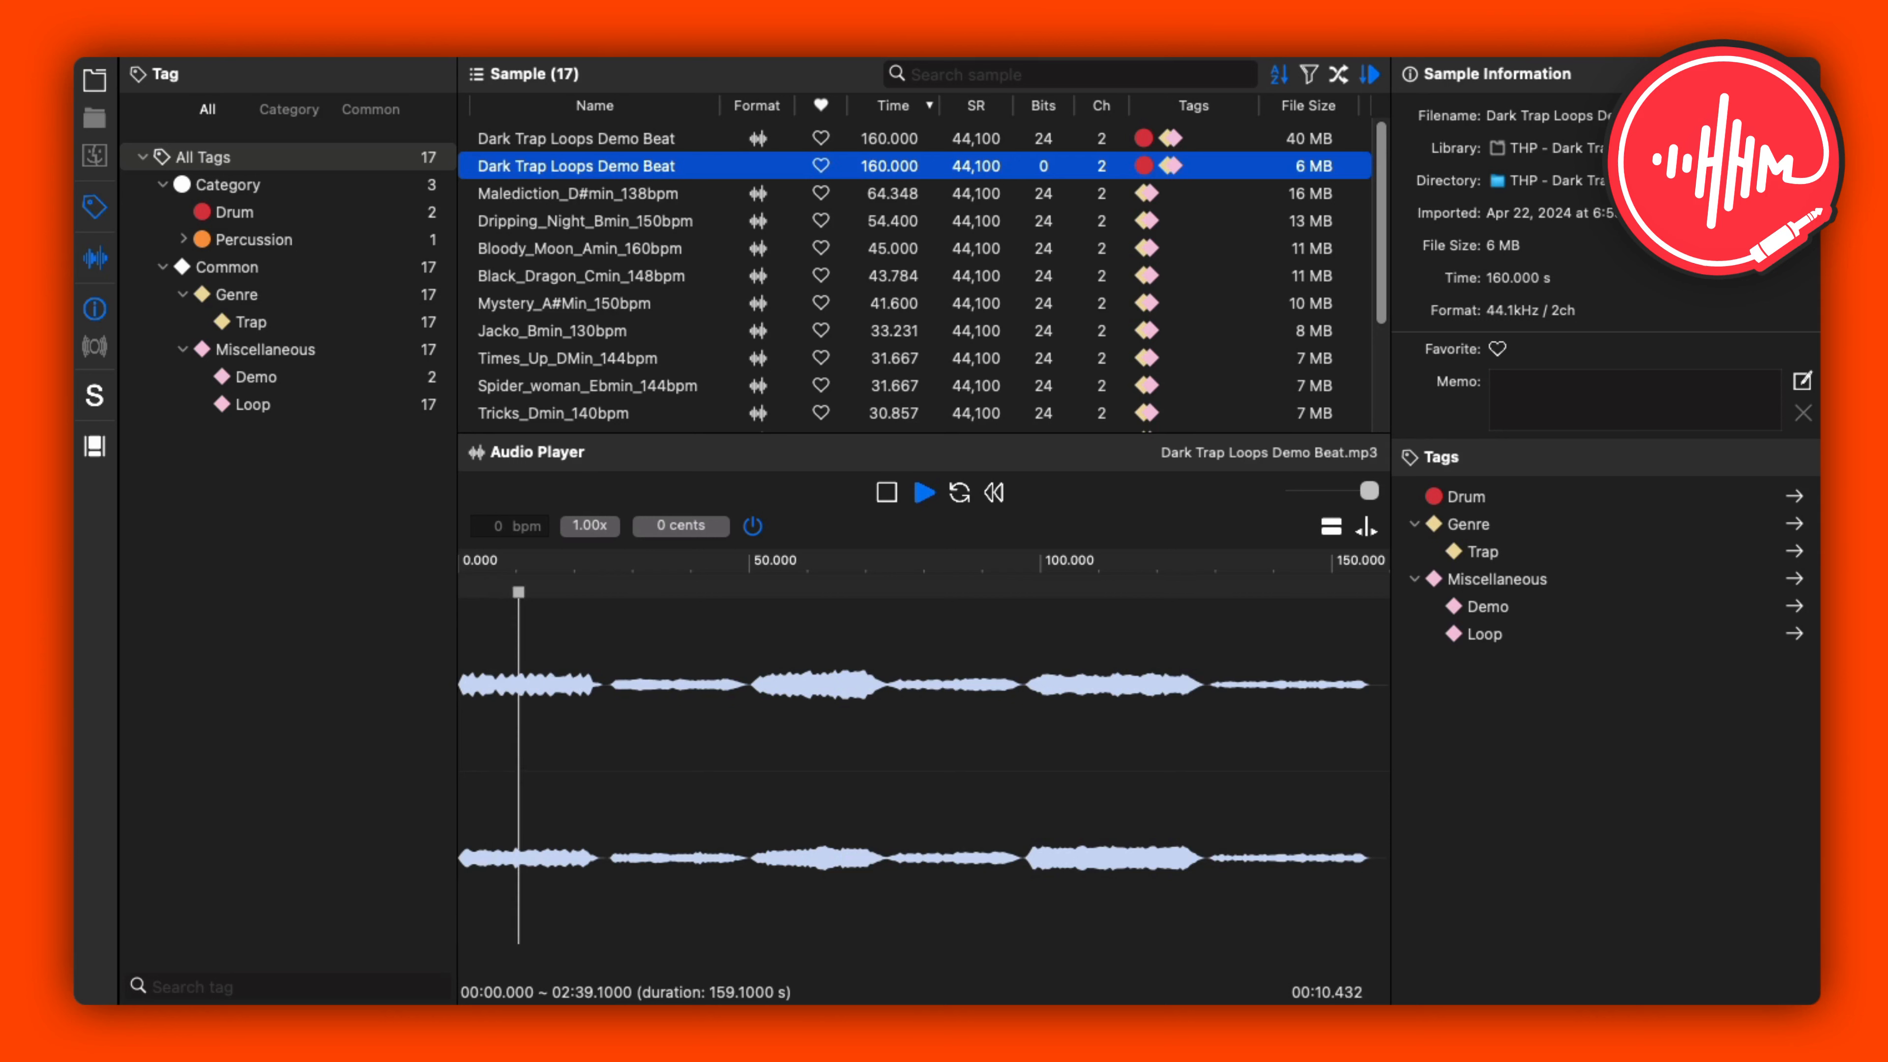
# - Audition Malediction_D#min_138bpm, Dripping_Night_Bmin_150bpm, Bloody_Moon_Amin_160bpm, Black_Dragon_Cmin_148bpm and Mystery_A#Min_150bpm in turn
pyautogui.click(590, 192)
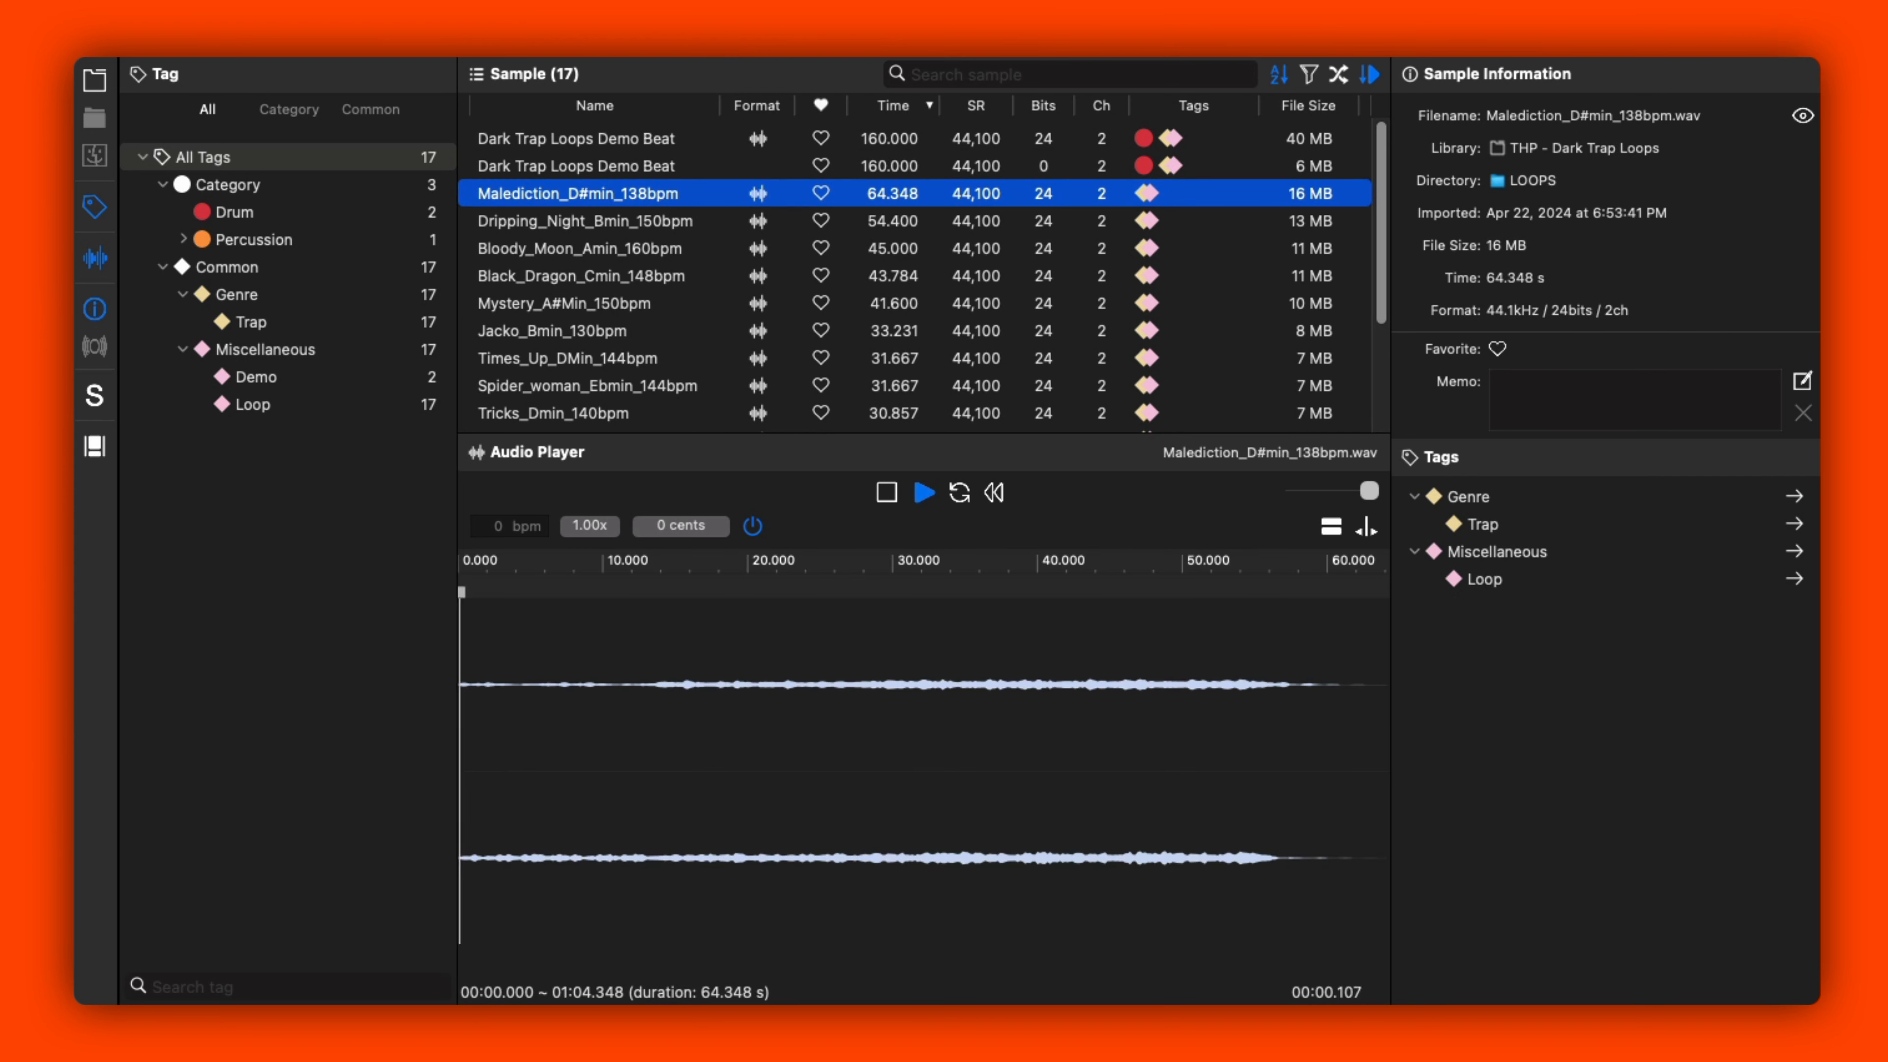
pyautogui.click(923, 492)
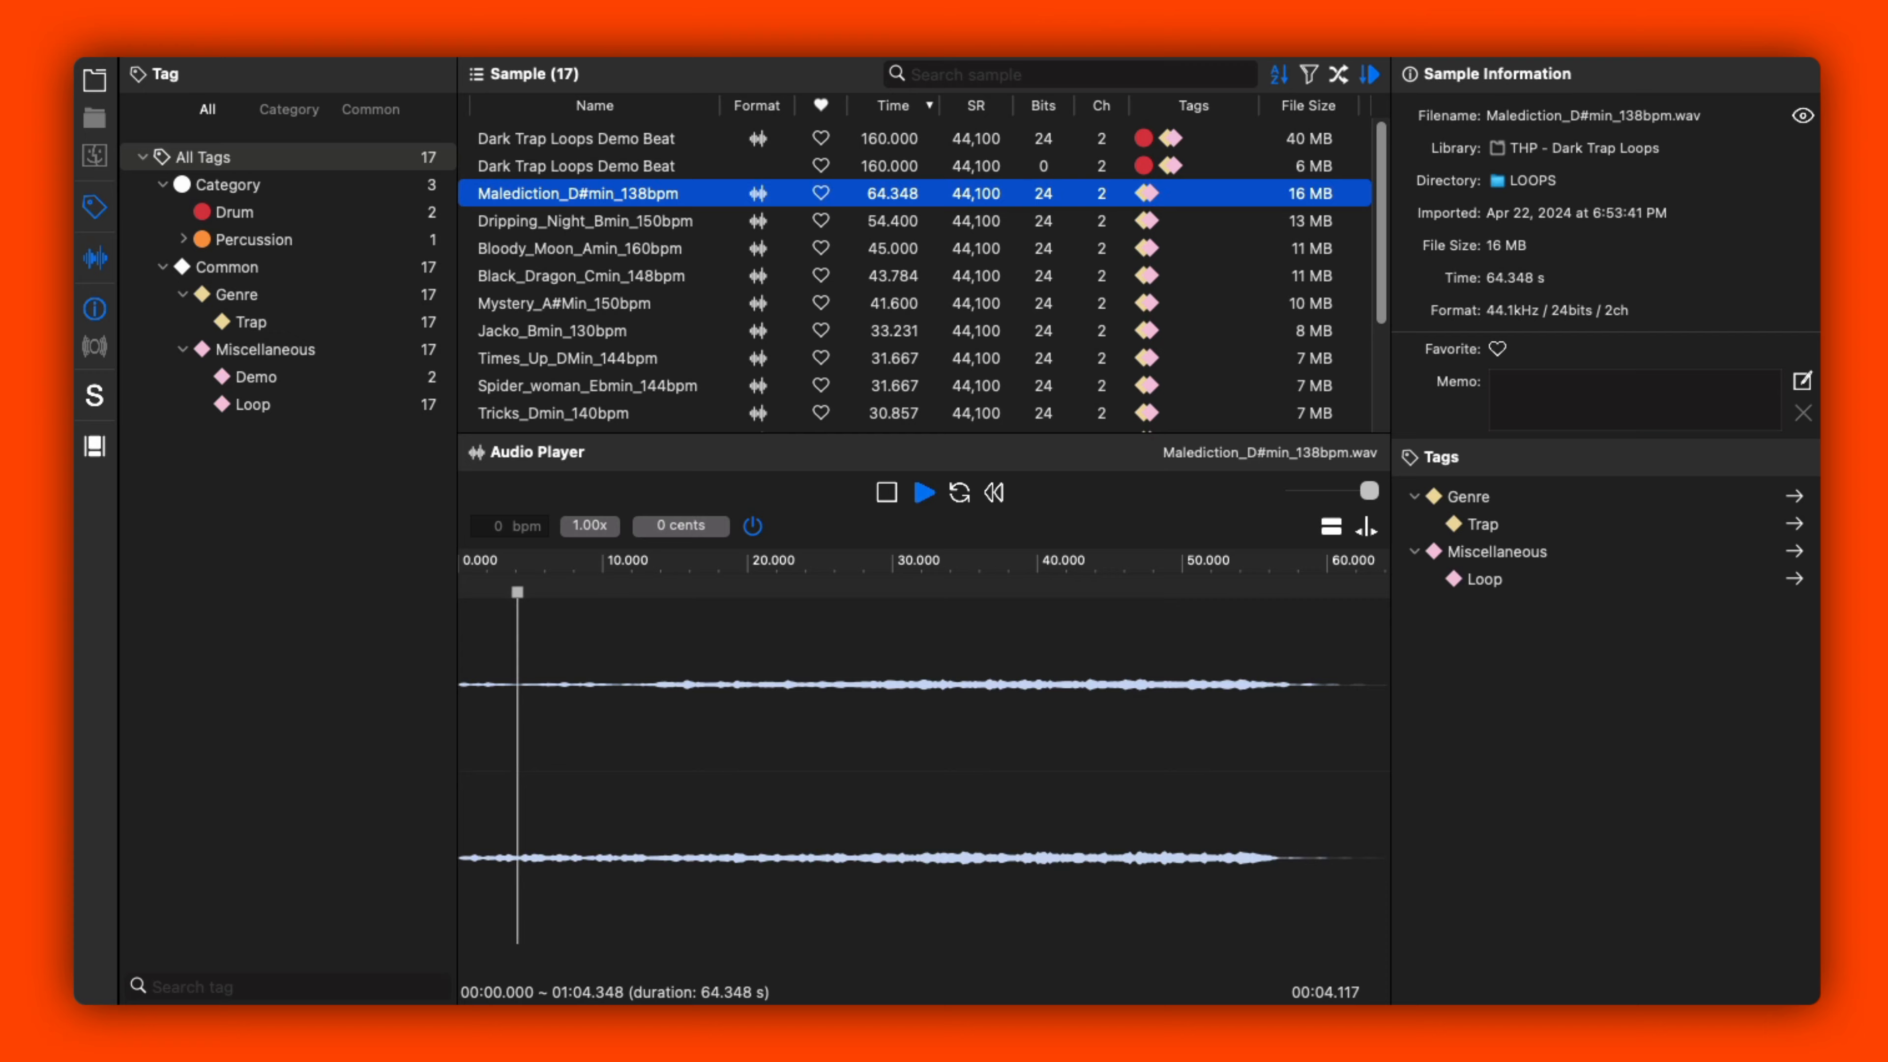
pyautogui.click(588, 220)
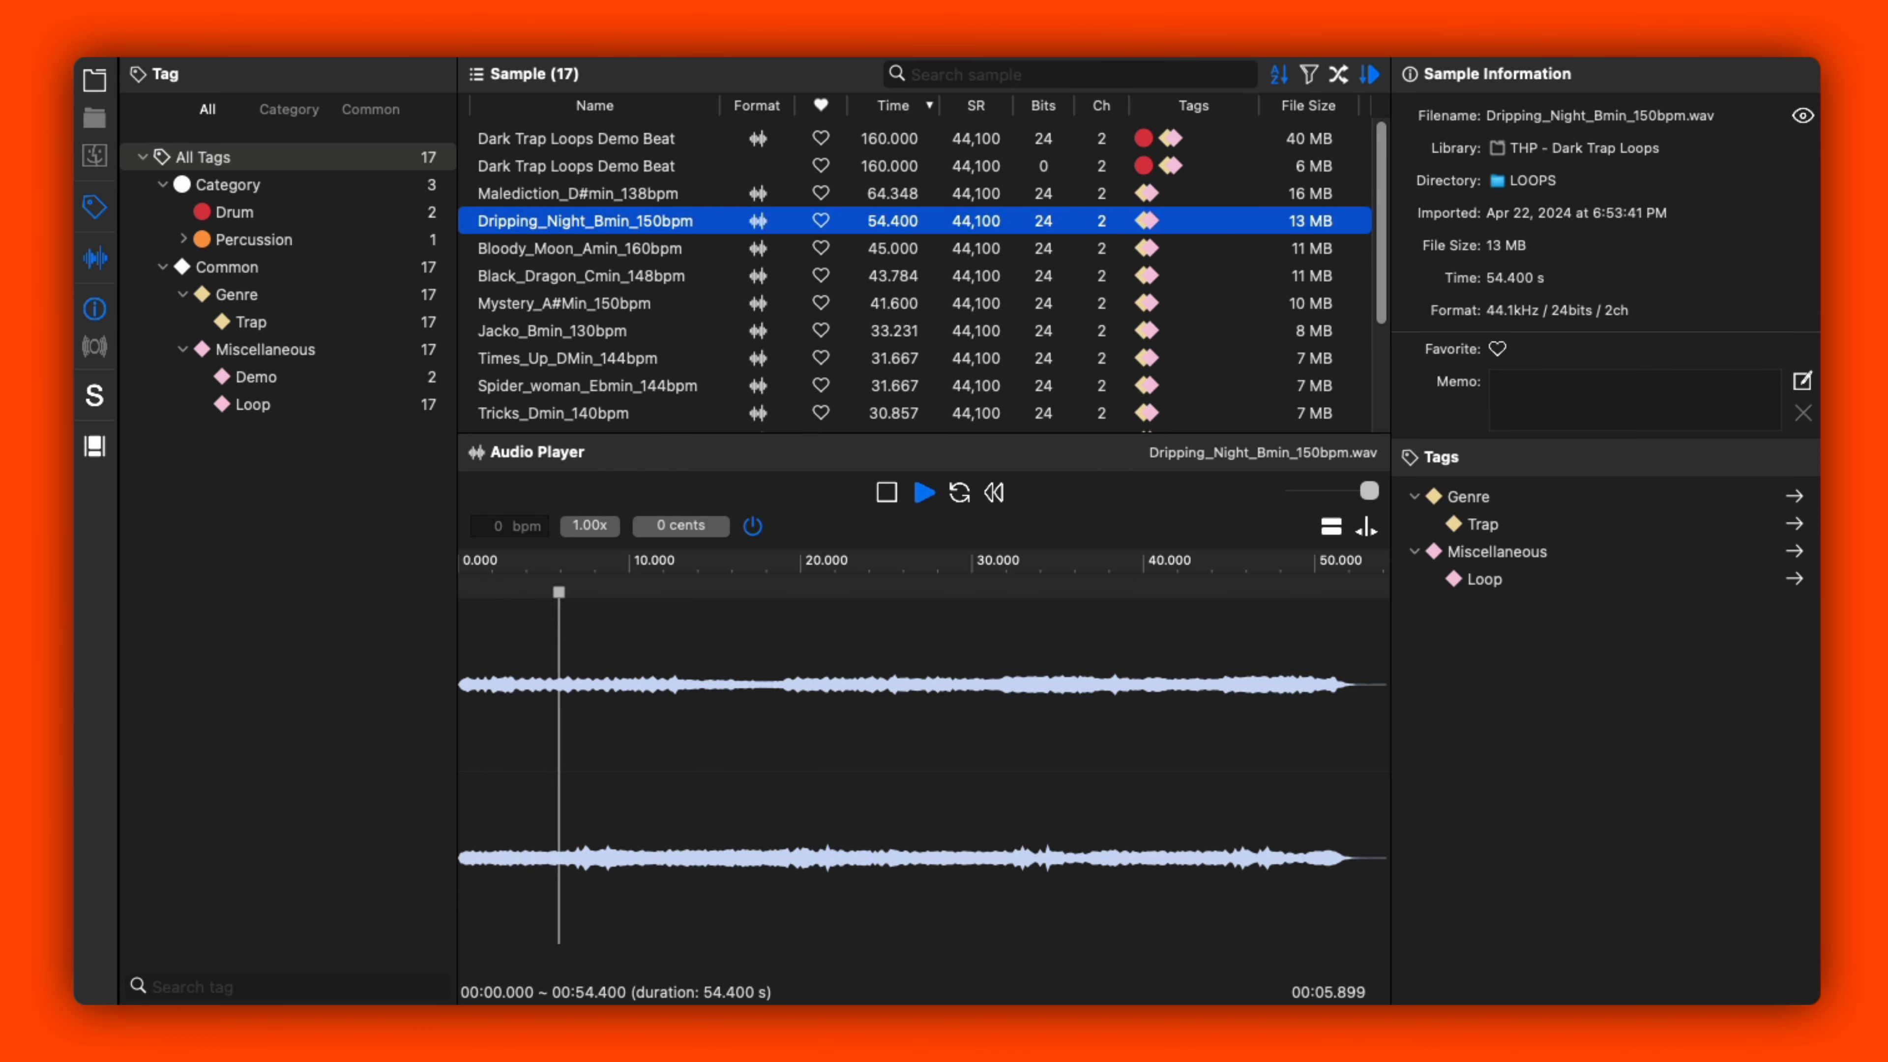
pyautogui.click(590, 248)
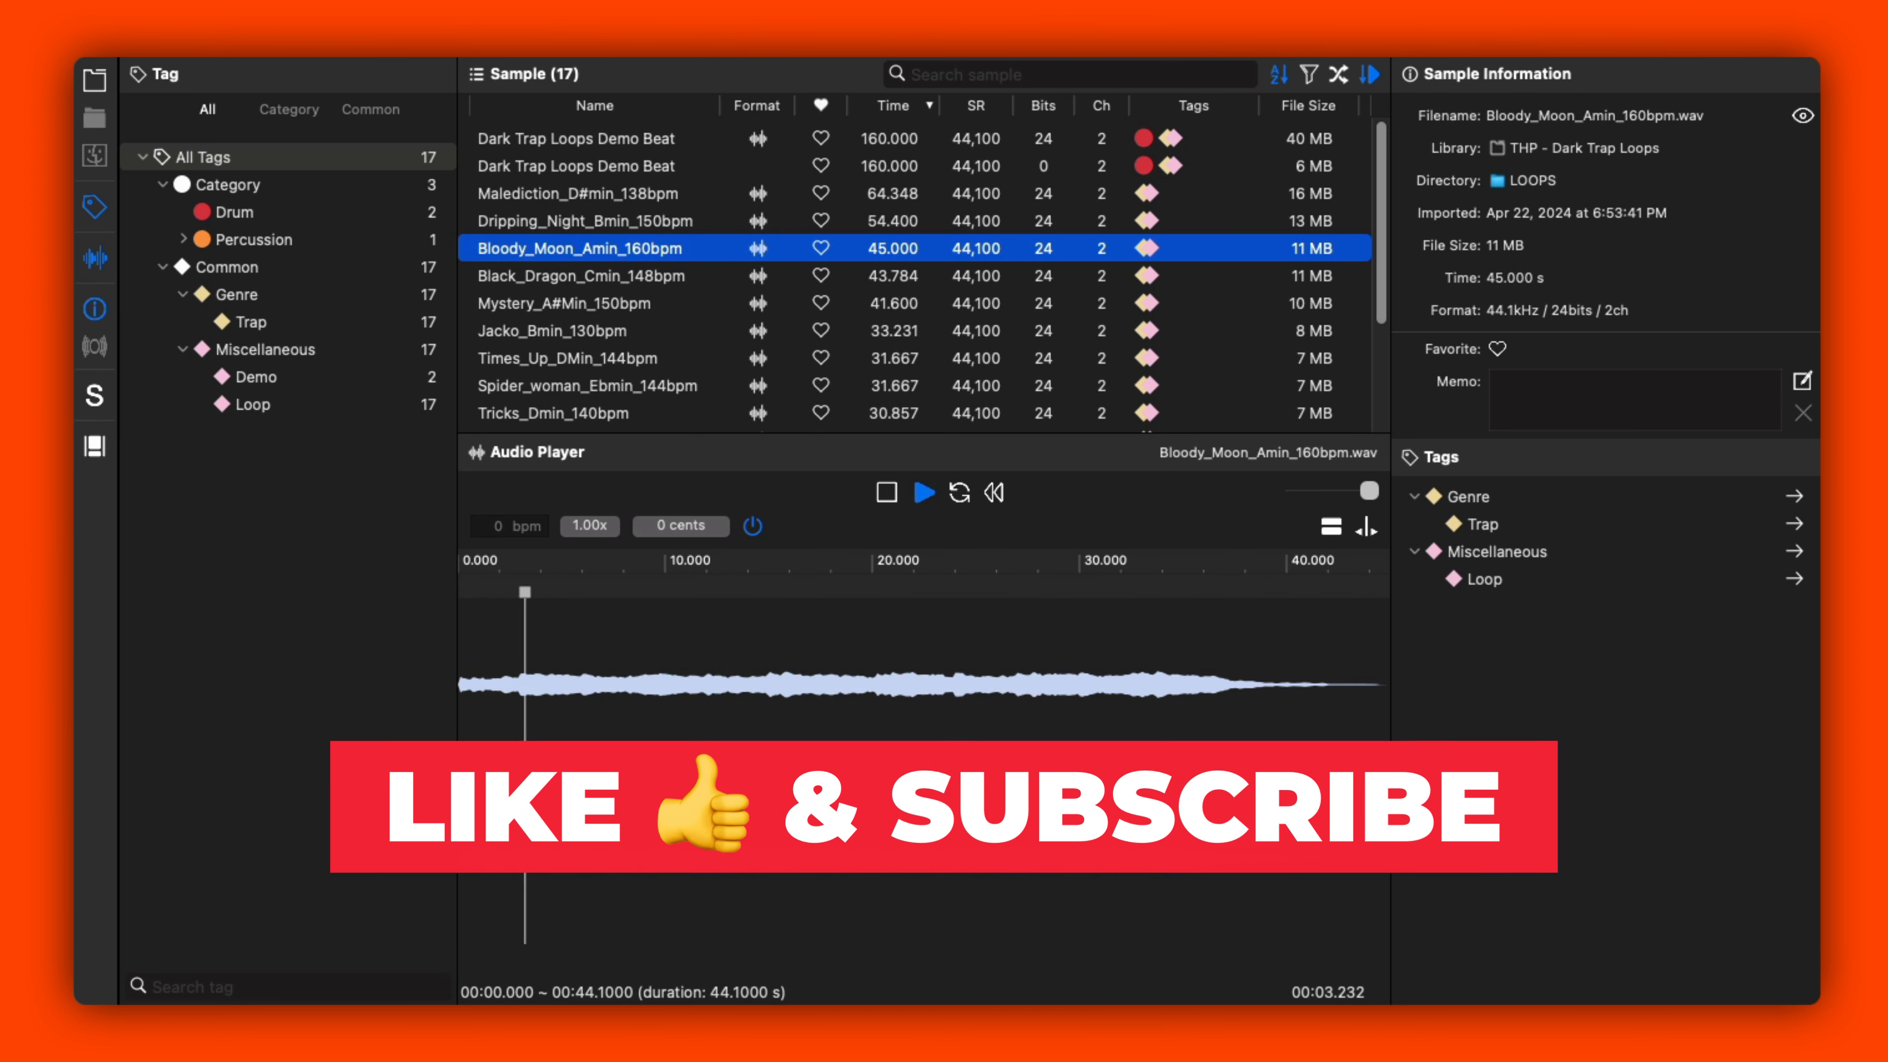
pyautogui.click(583, 274)
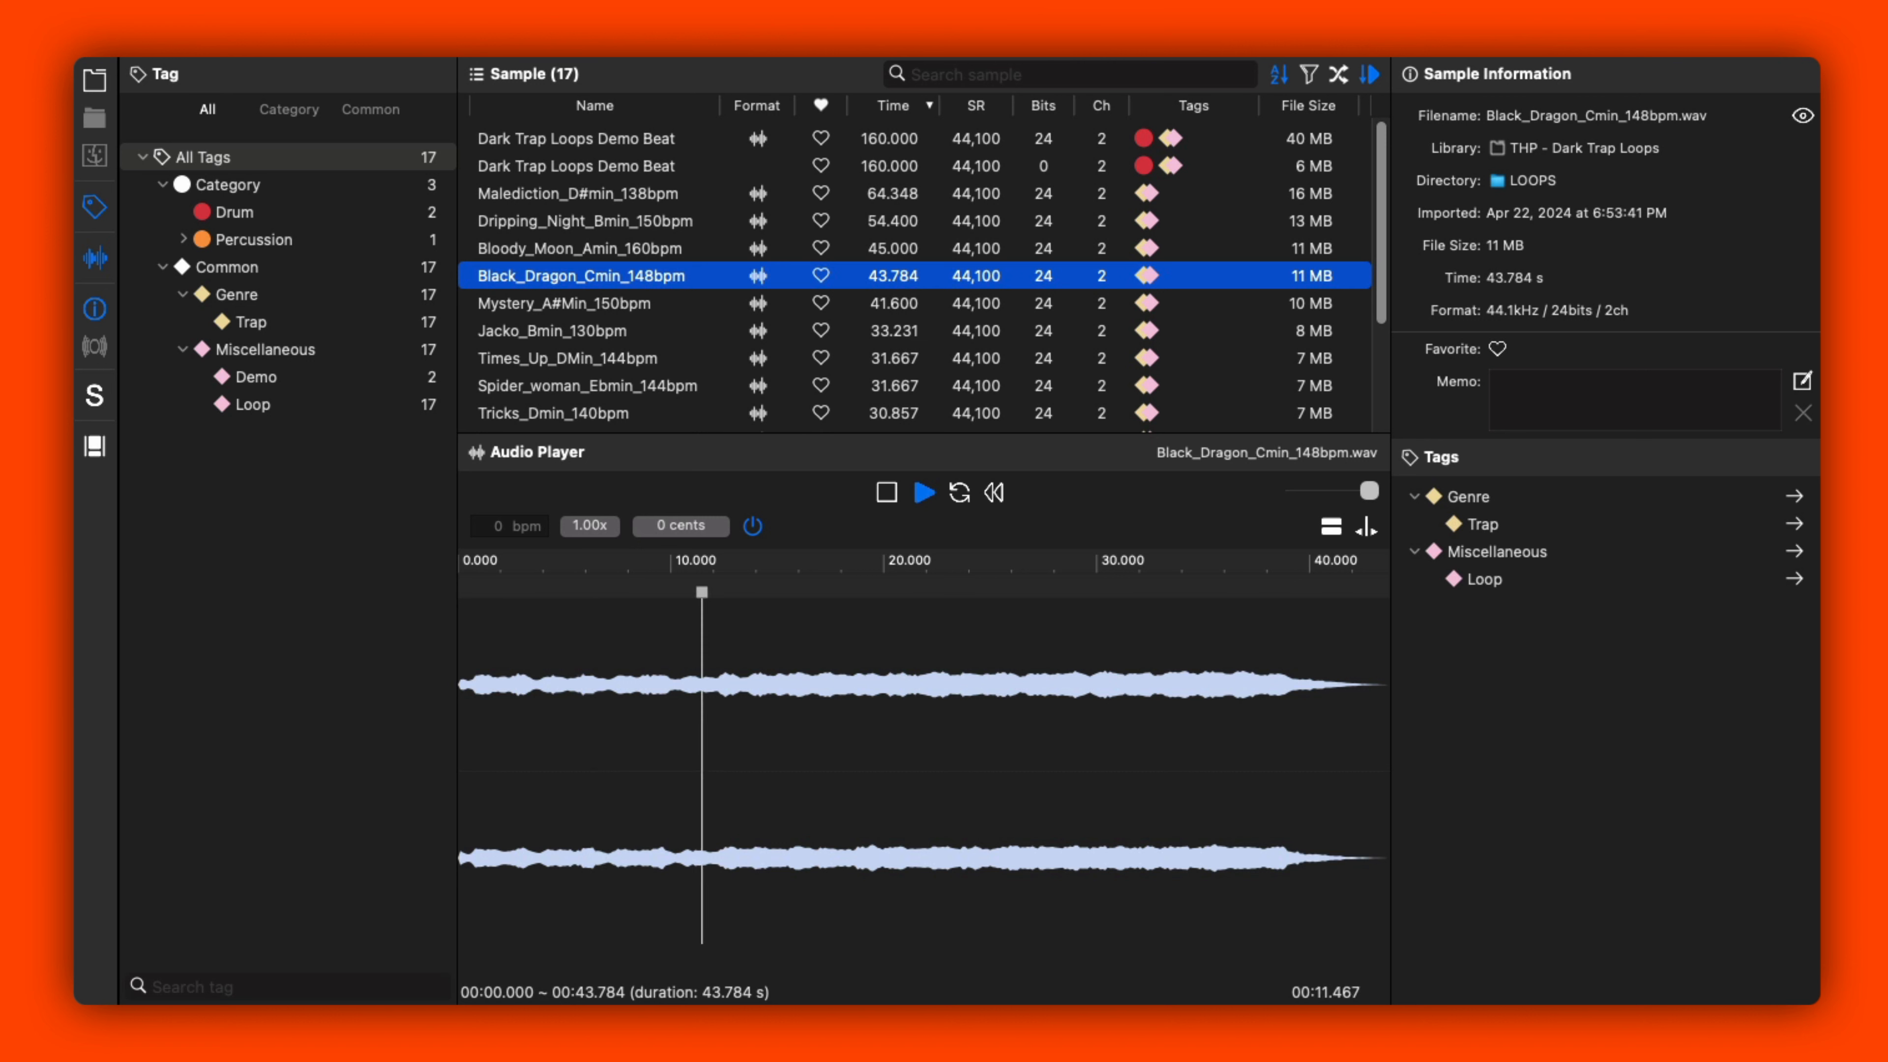
pyautogui.click(578, 302)
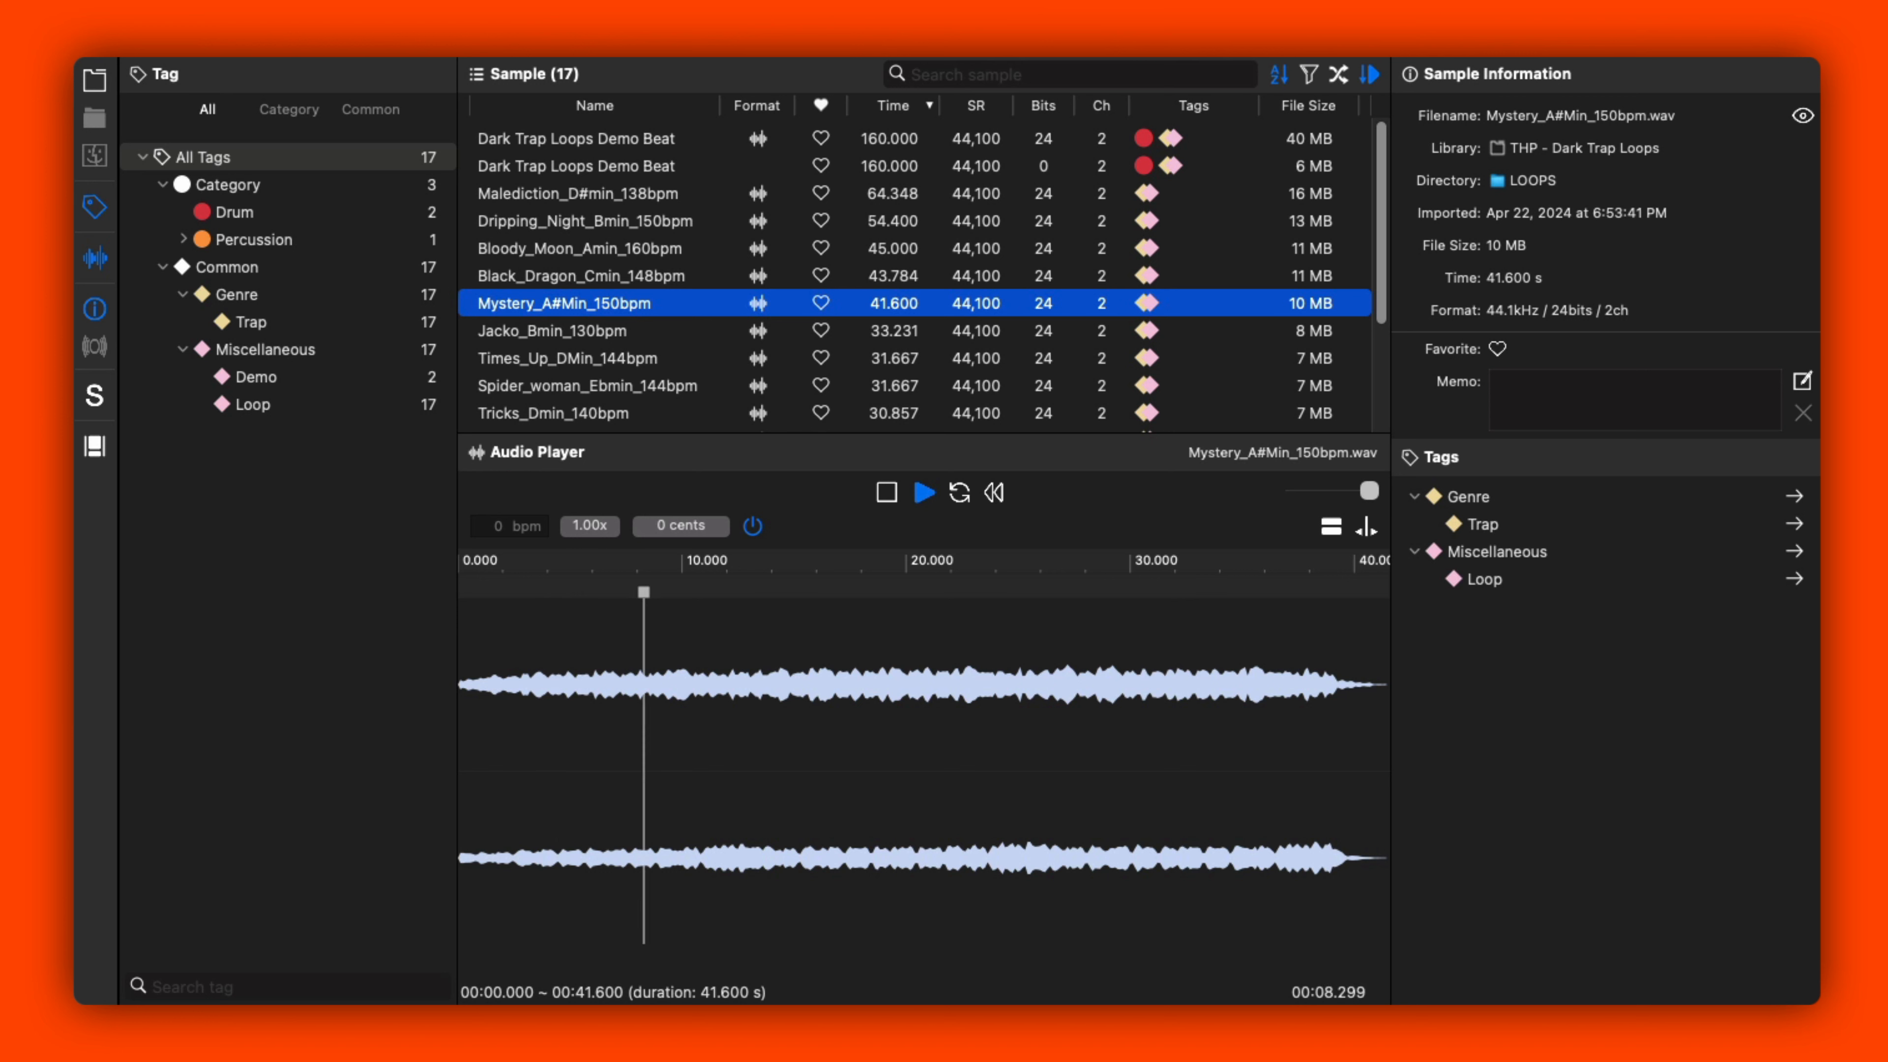
# - Play Jacko_Bmin_130bpm, Times_Up_DMin_144bpm, Spider_woman_Ebmin_144bpm and Tricks_Dmin_140bpm one after another
pyautogui.click(572, 330)
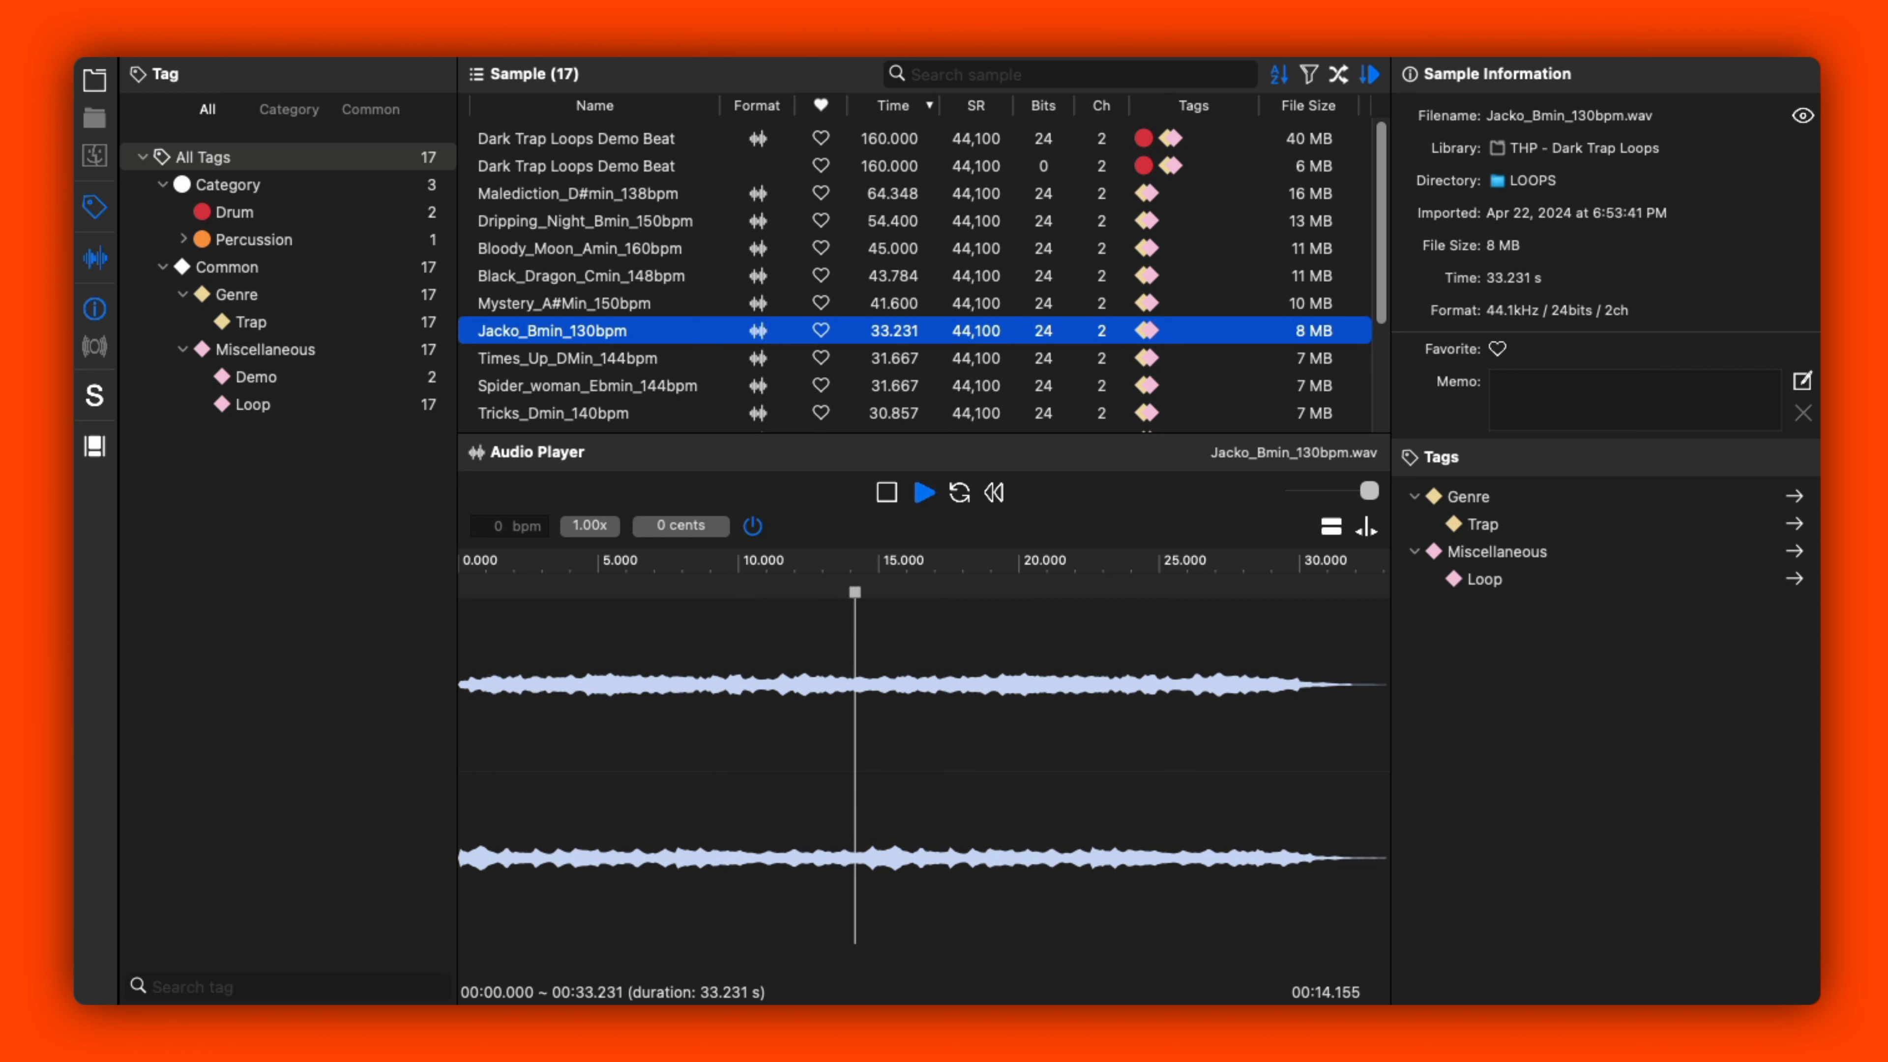
pyautogui.click(572, 358)
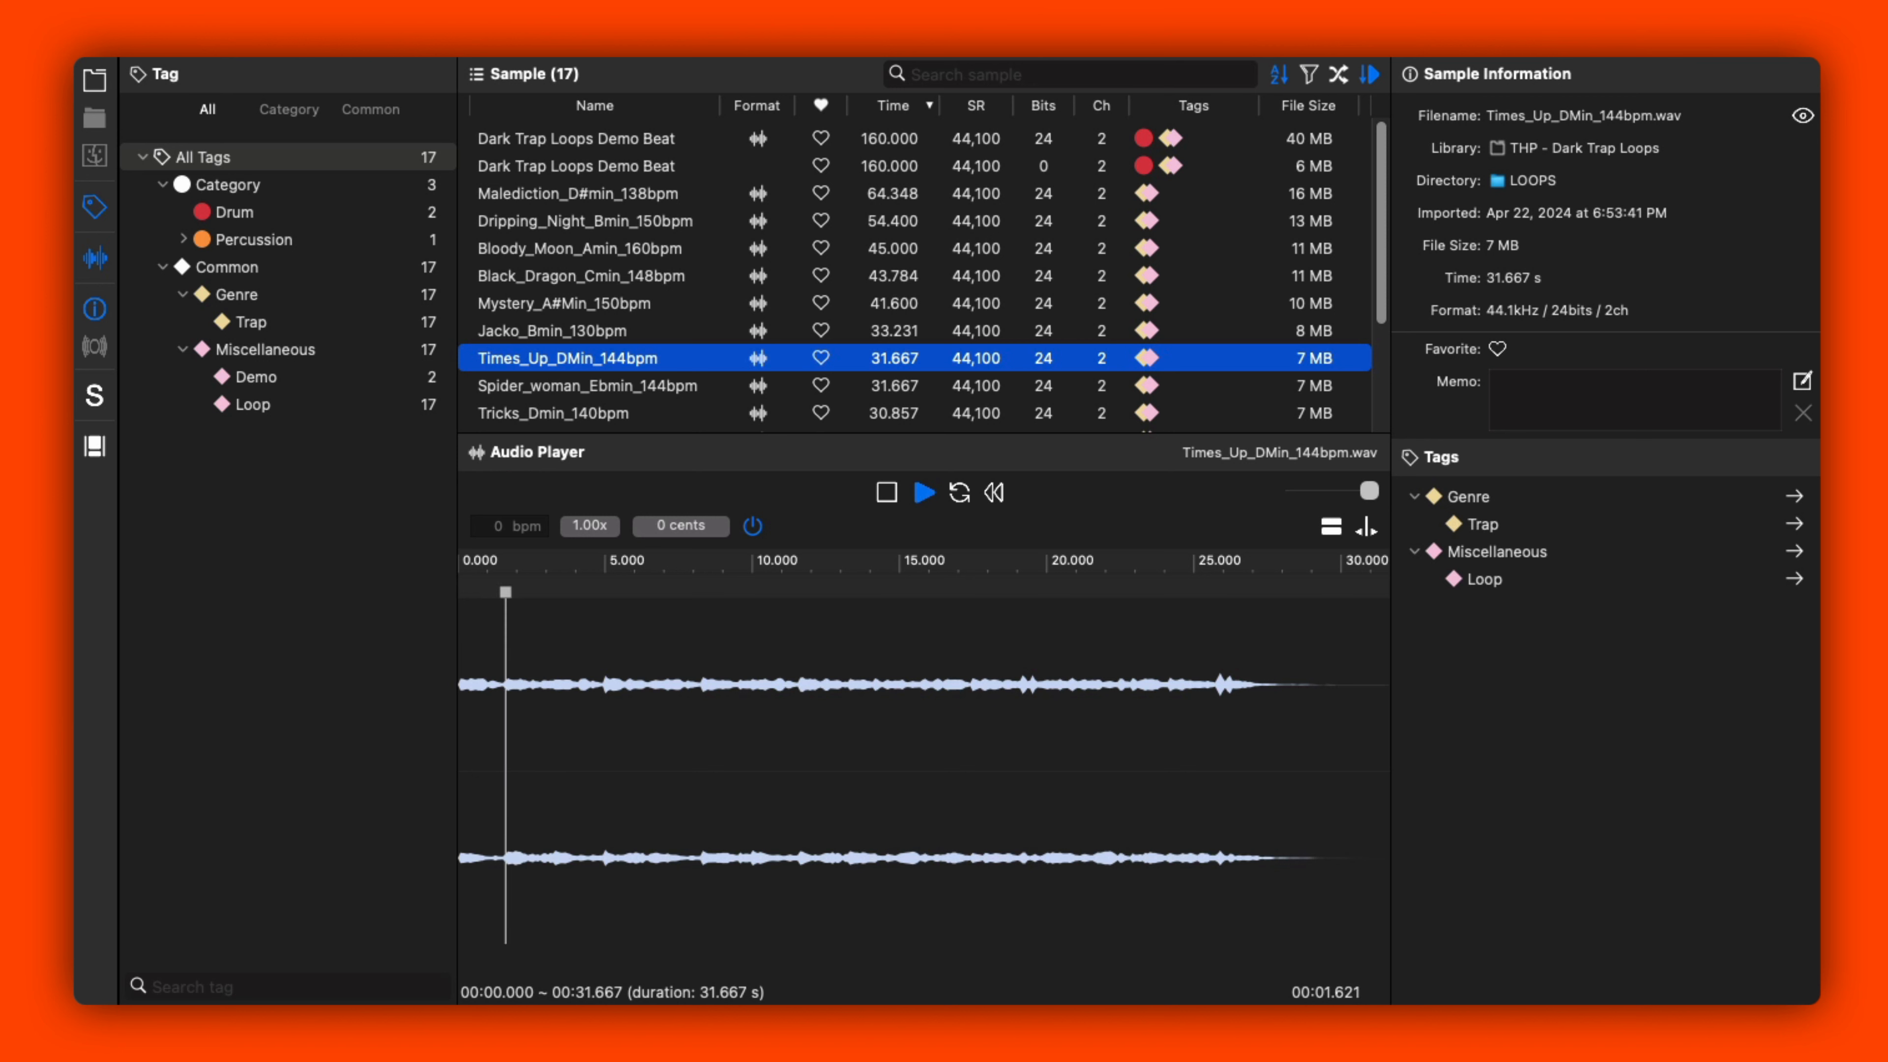
pyautogui.click(922, 491)
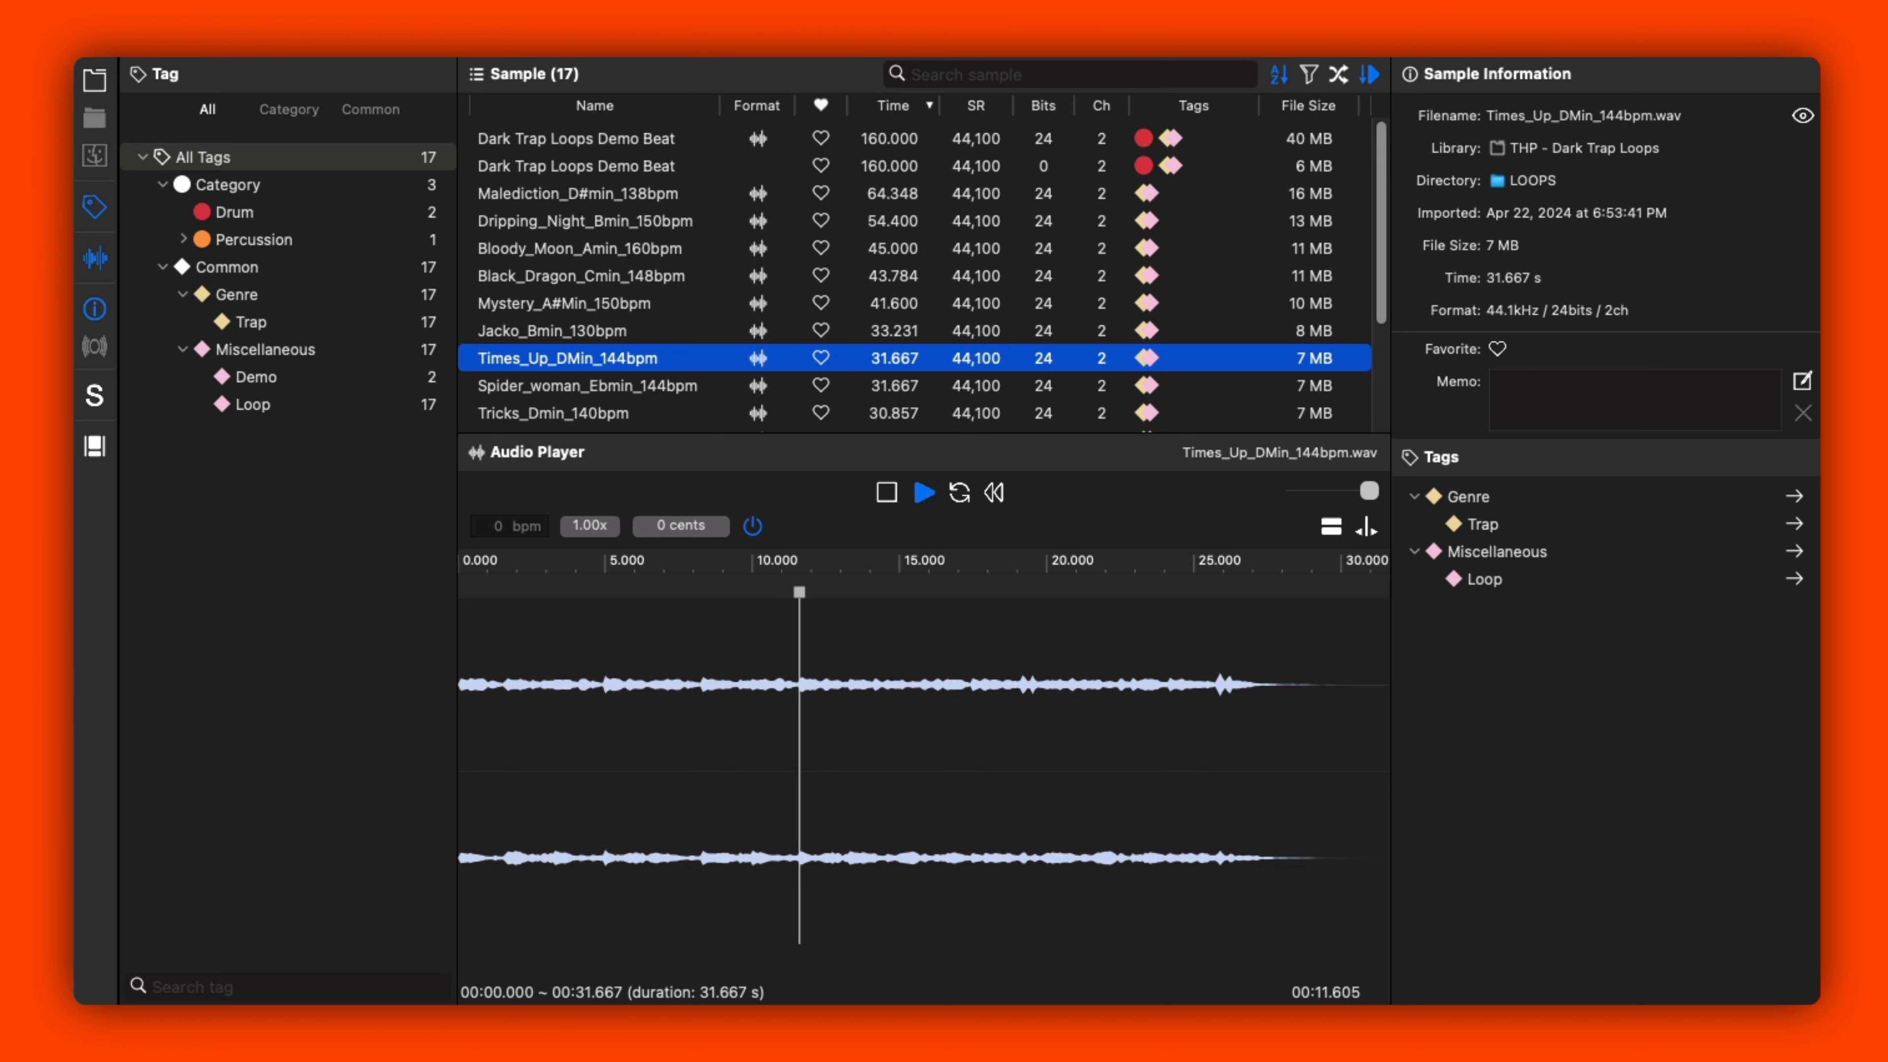
pyautogui.click(586, 385)
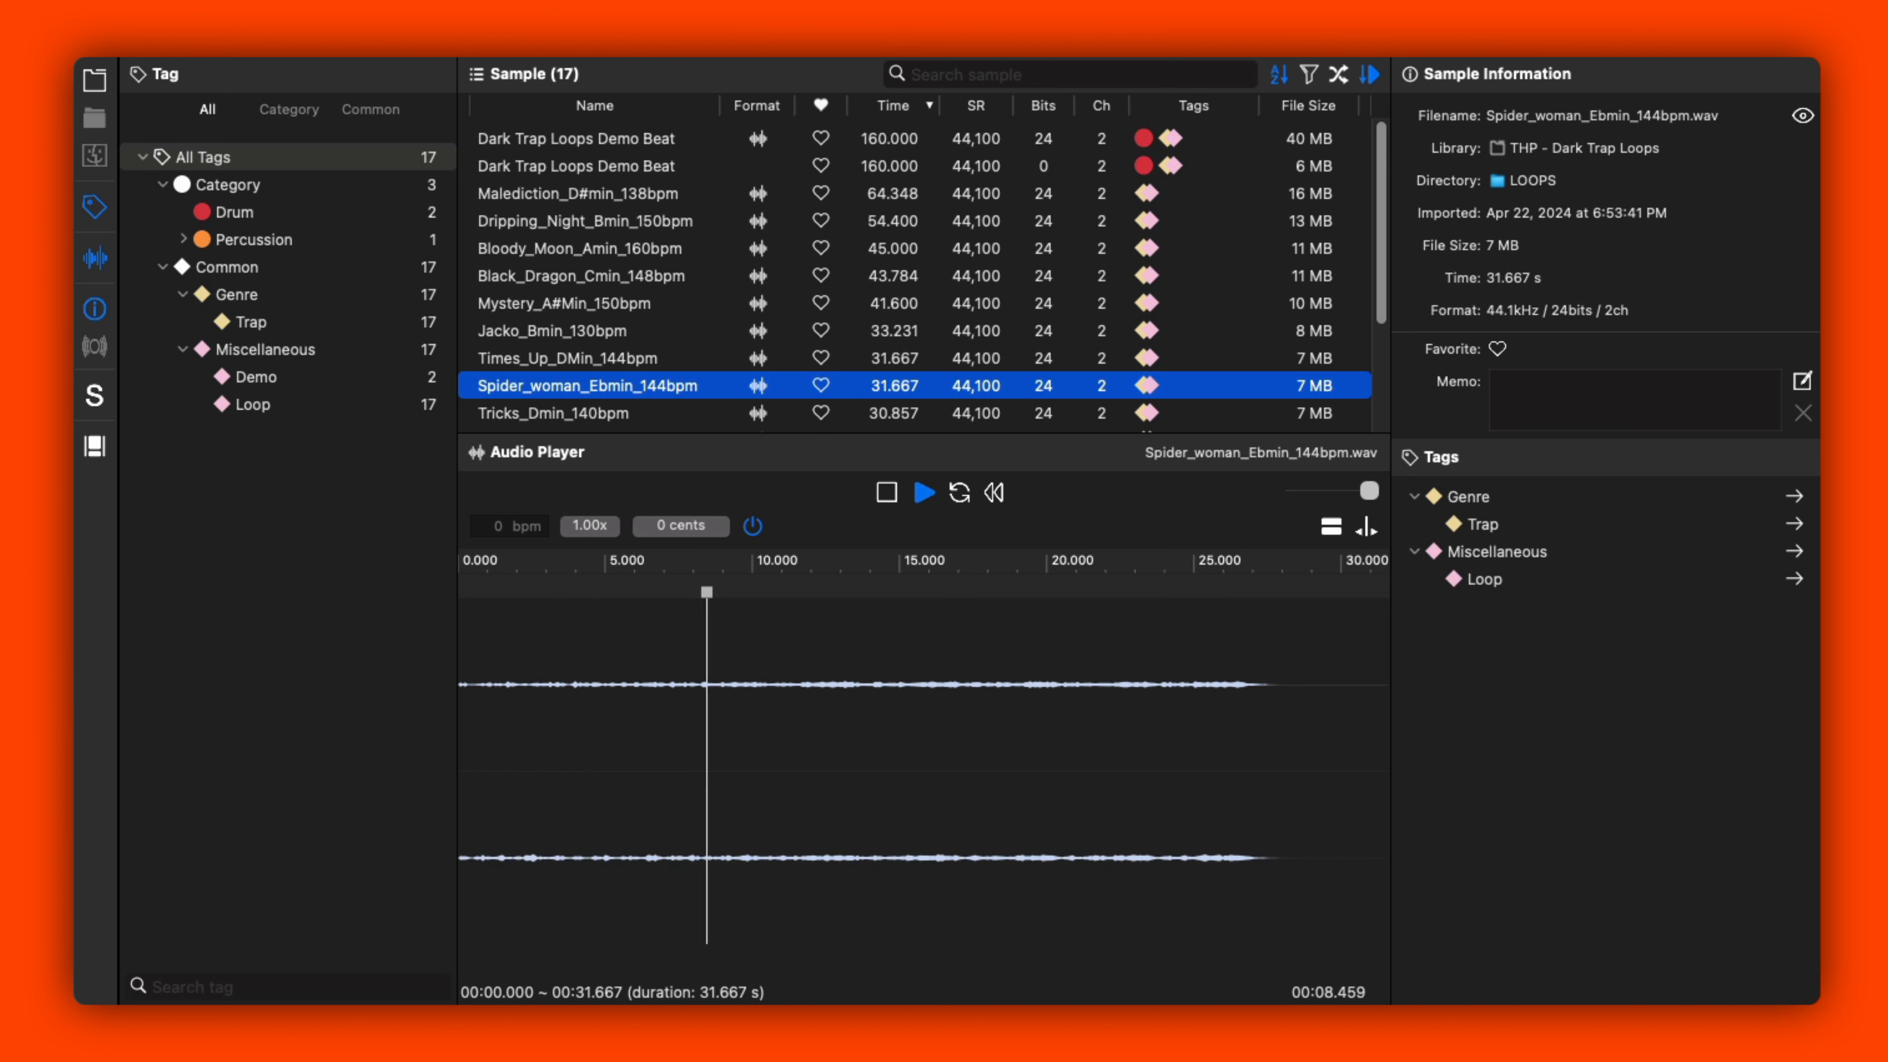
pyautogui.click(601, 413)
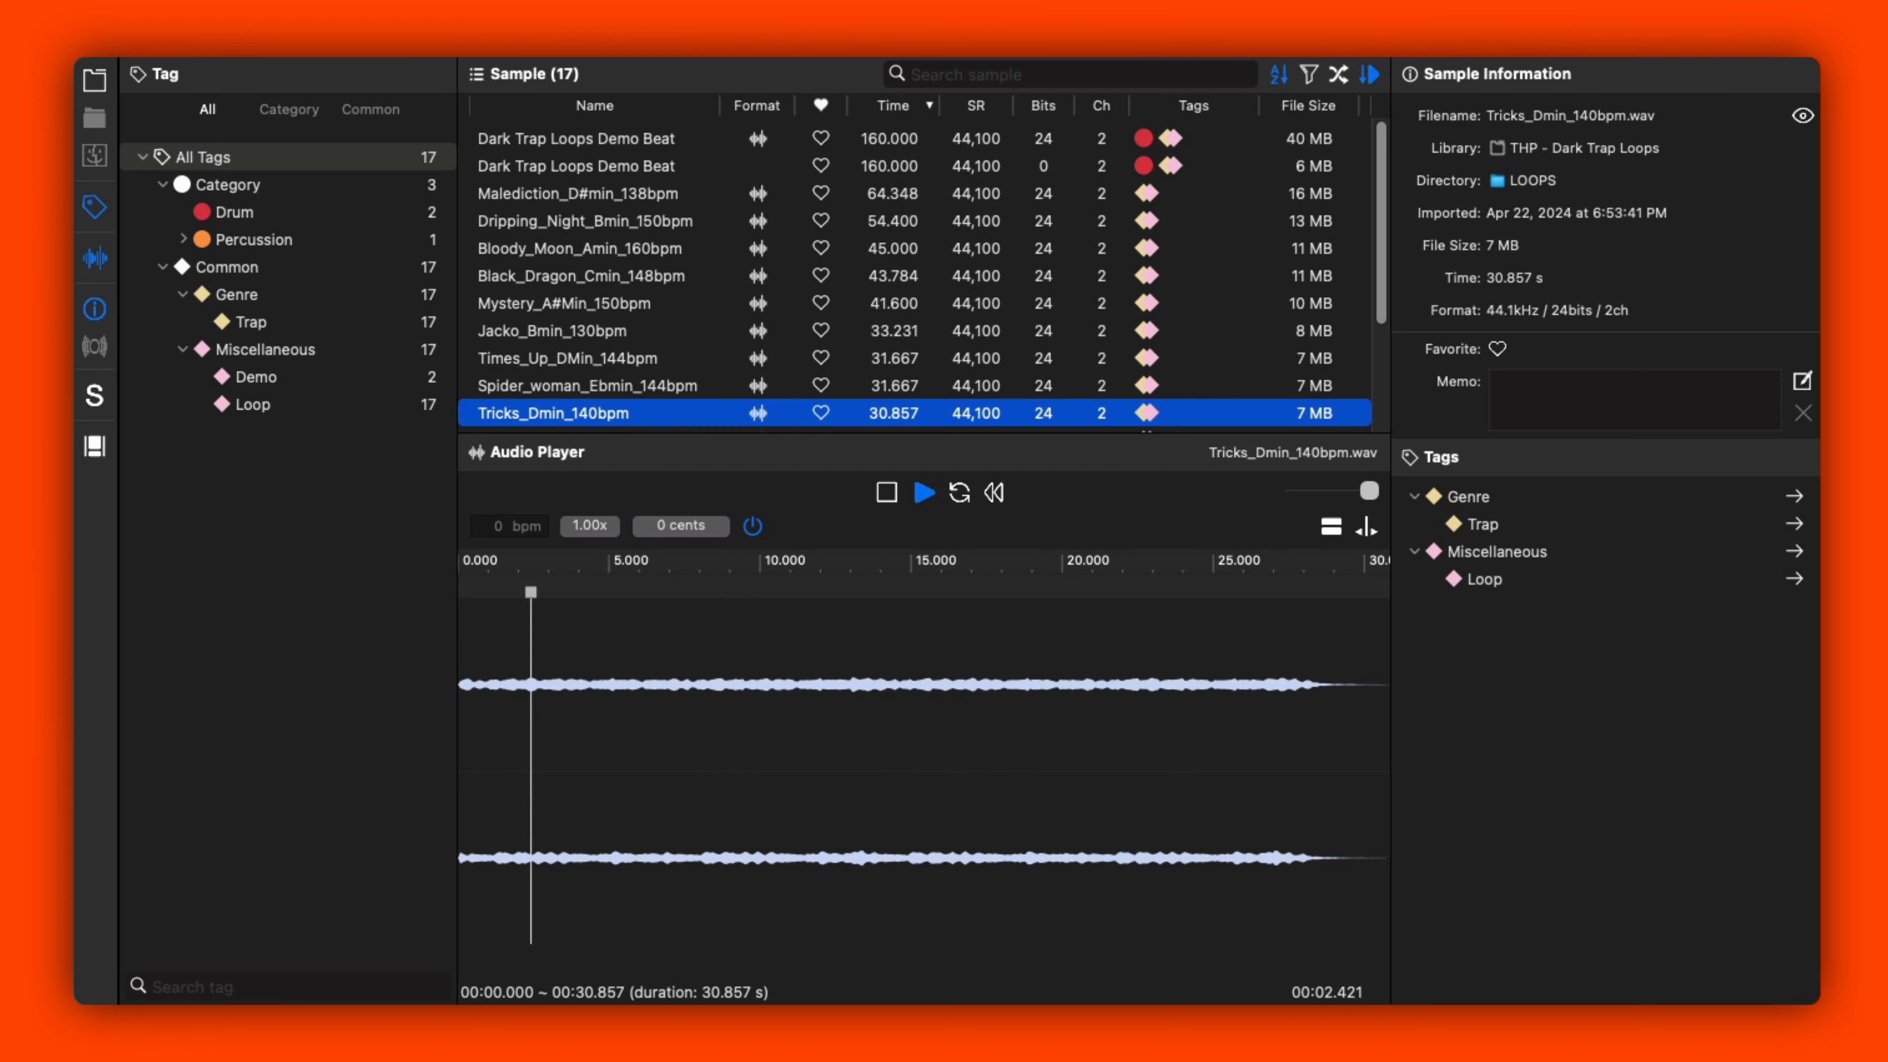
pyautogui.click(924, 492)
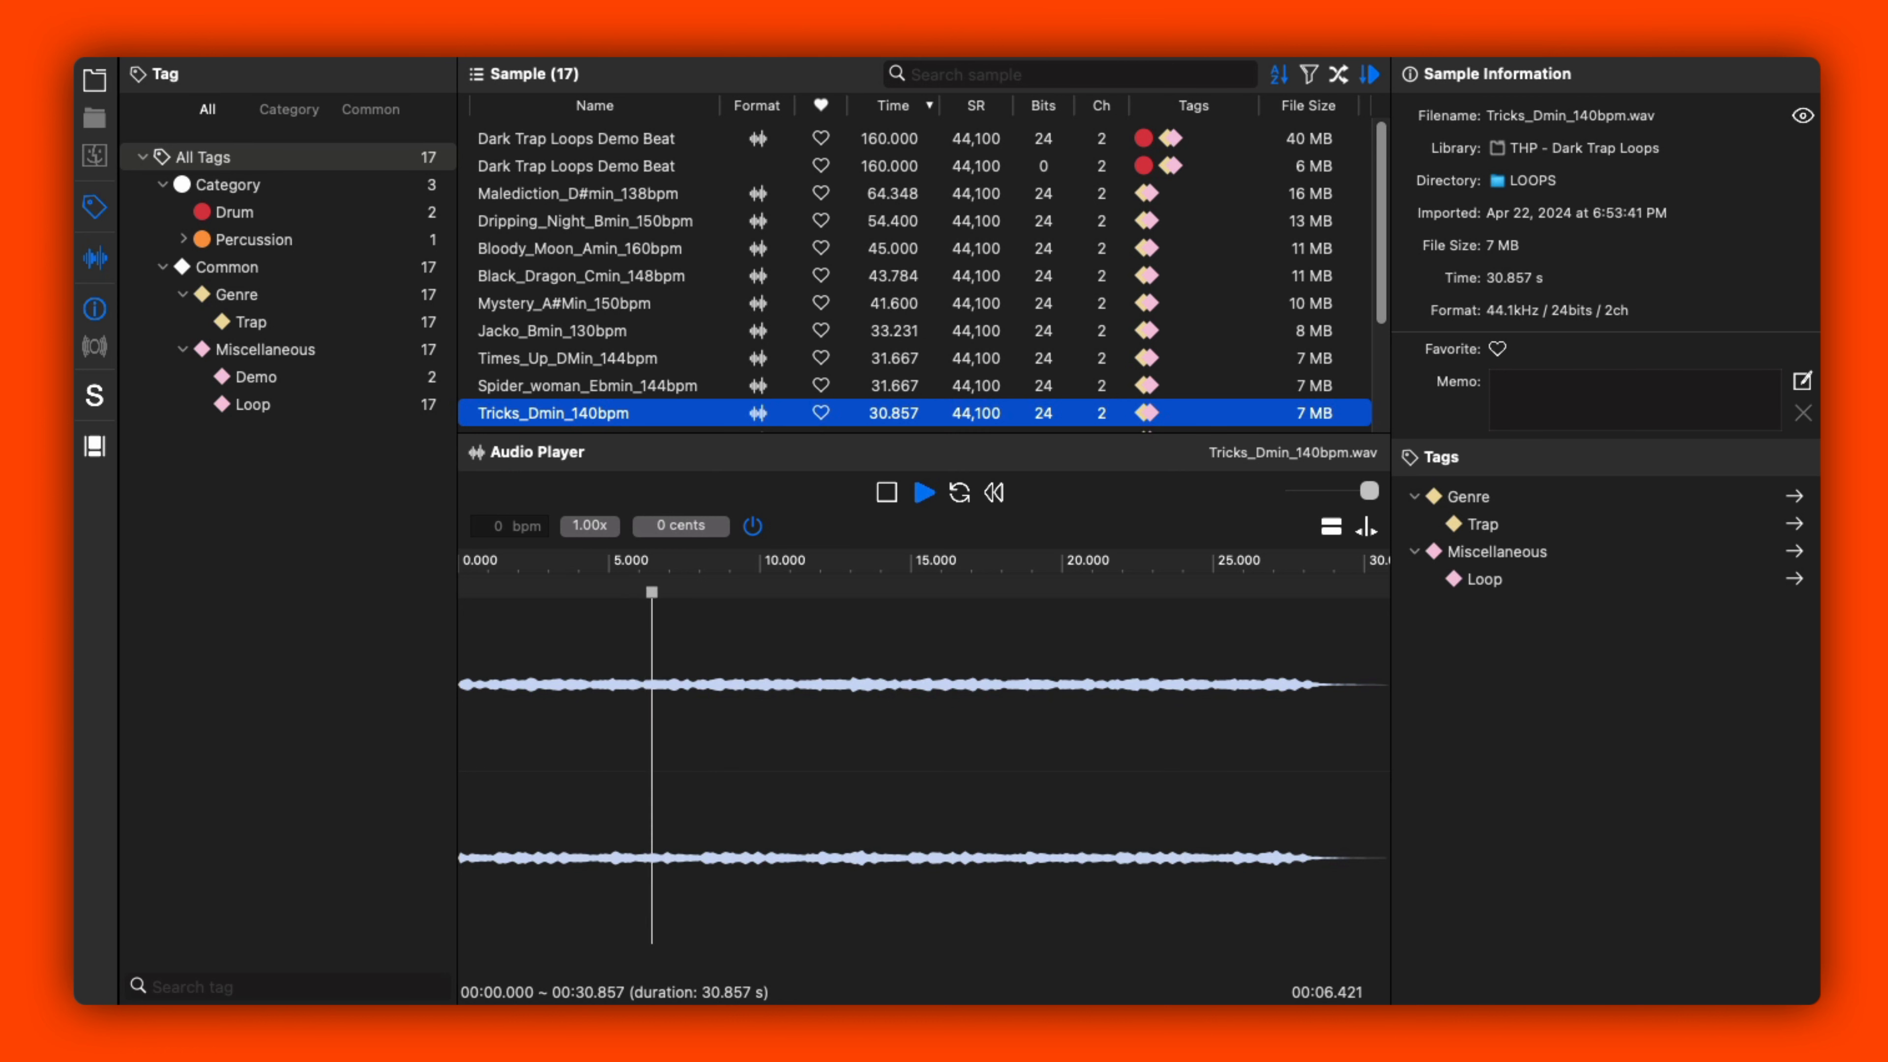
# - Preview Batcave_Amin_170bpm, Dead_Money_Gmin_141bpm, Drippin_Blood_F#min_150bpm, Shadow_Vibes_D#min_140bpm, Twilight_Dmin_130bpm and Vampire_Castles_Emin_137bpm
pyautogui.click(602, 419)
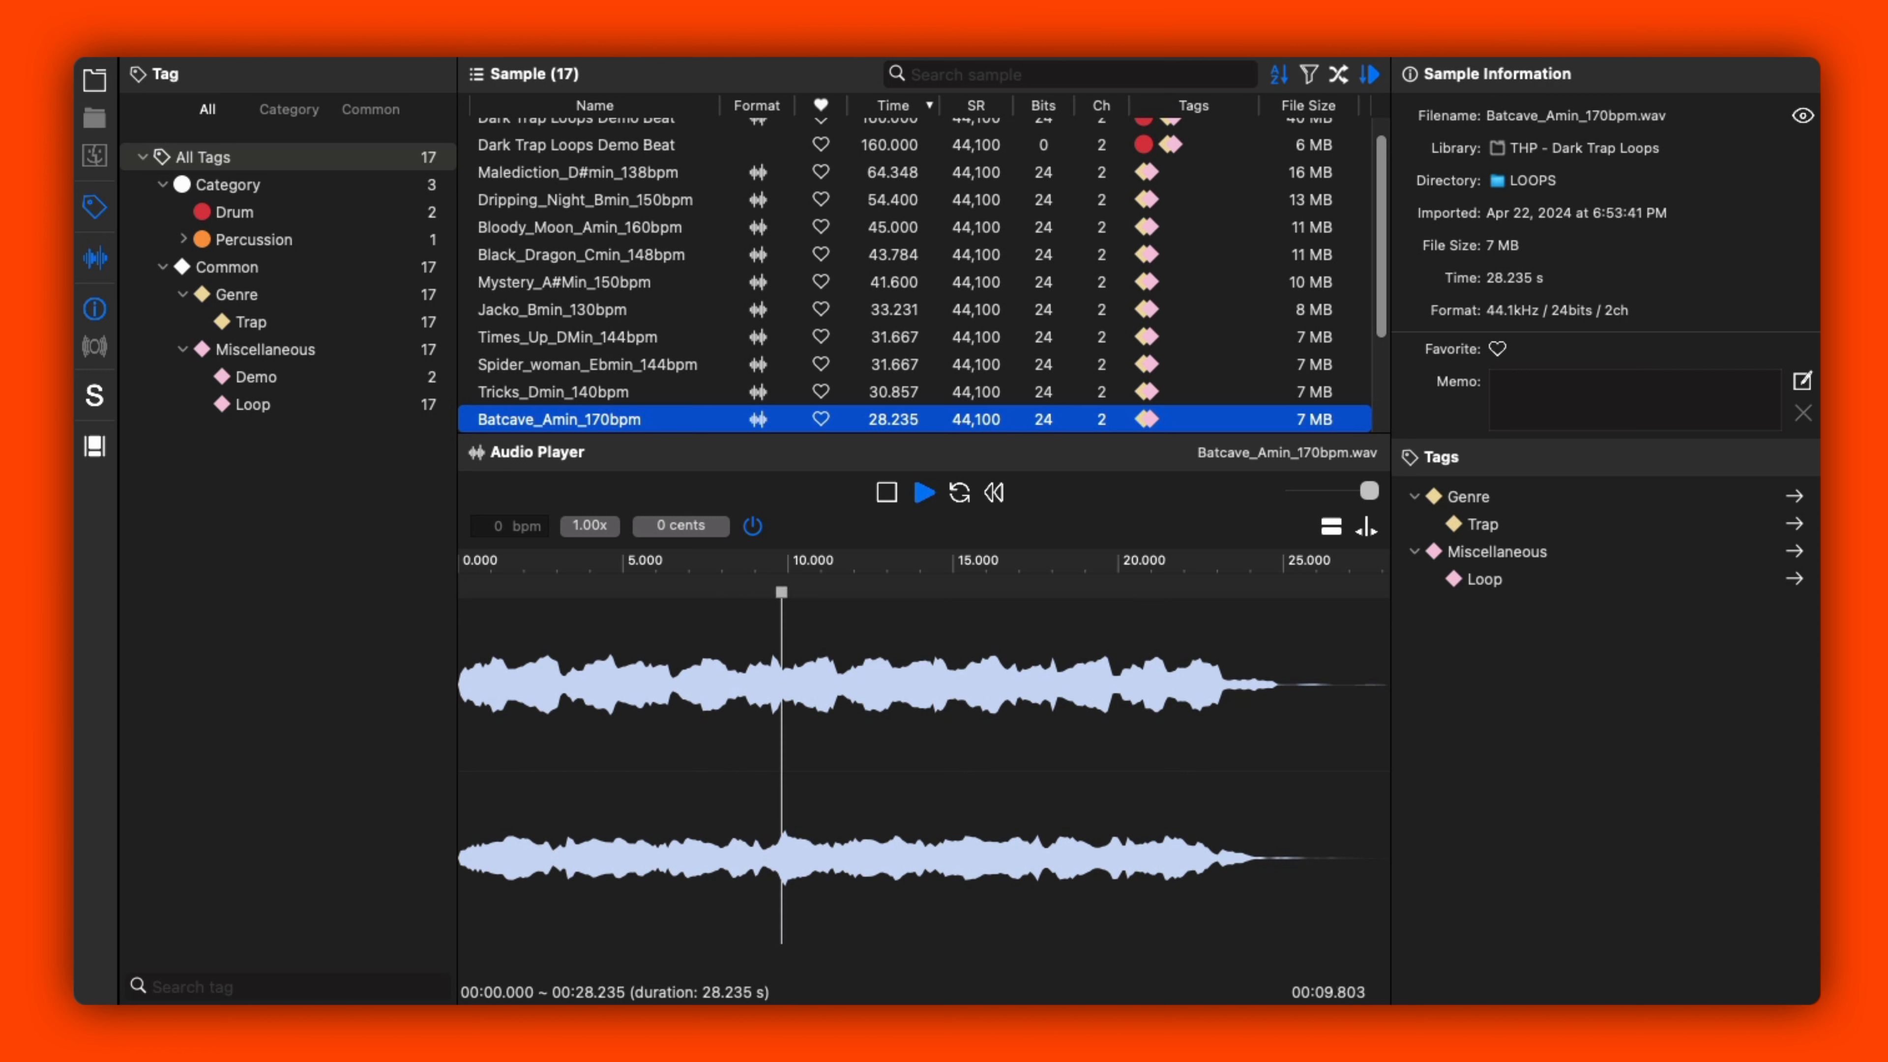
pyautogui.click(590, 419)
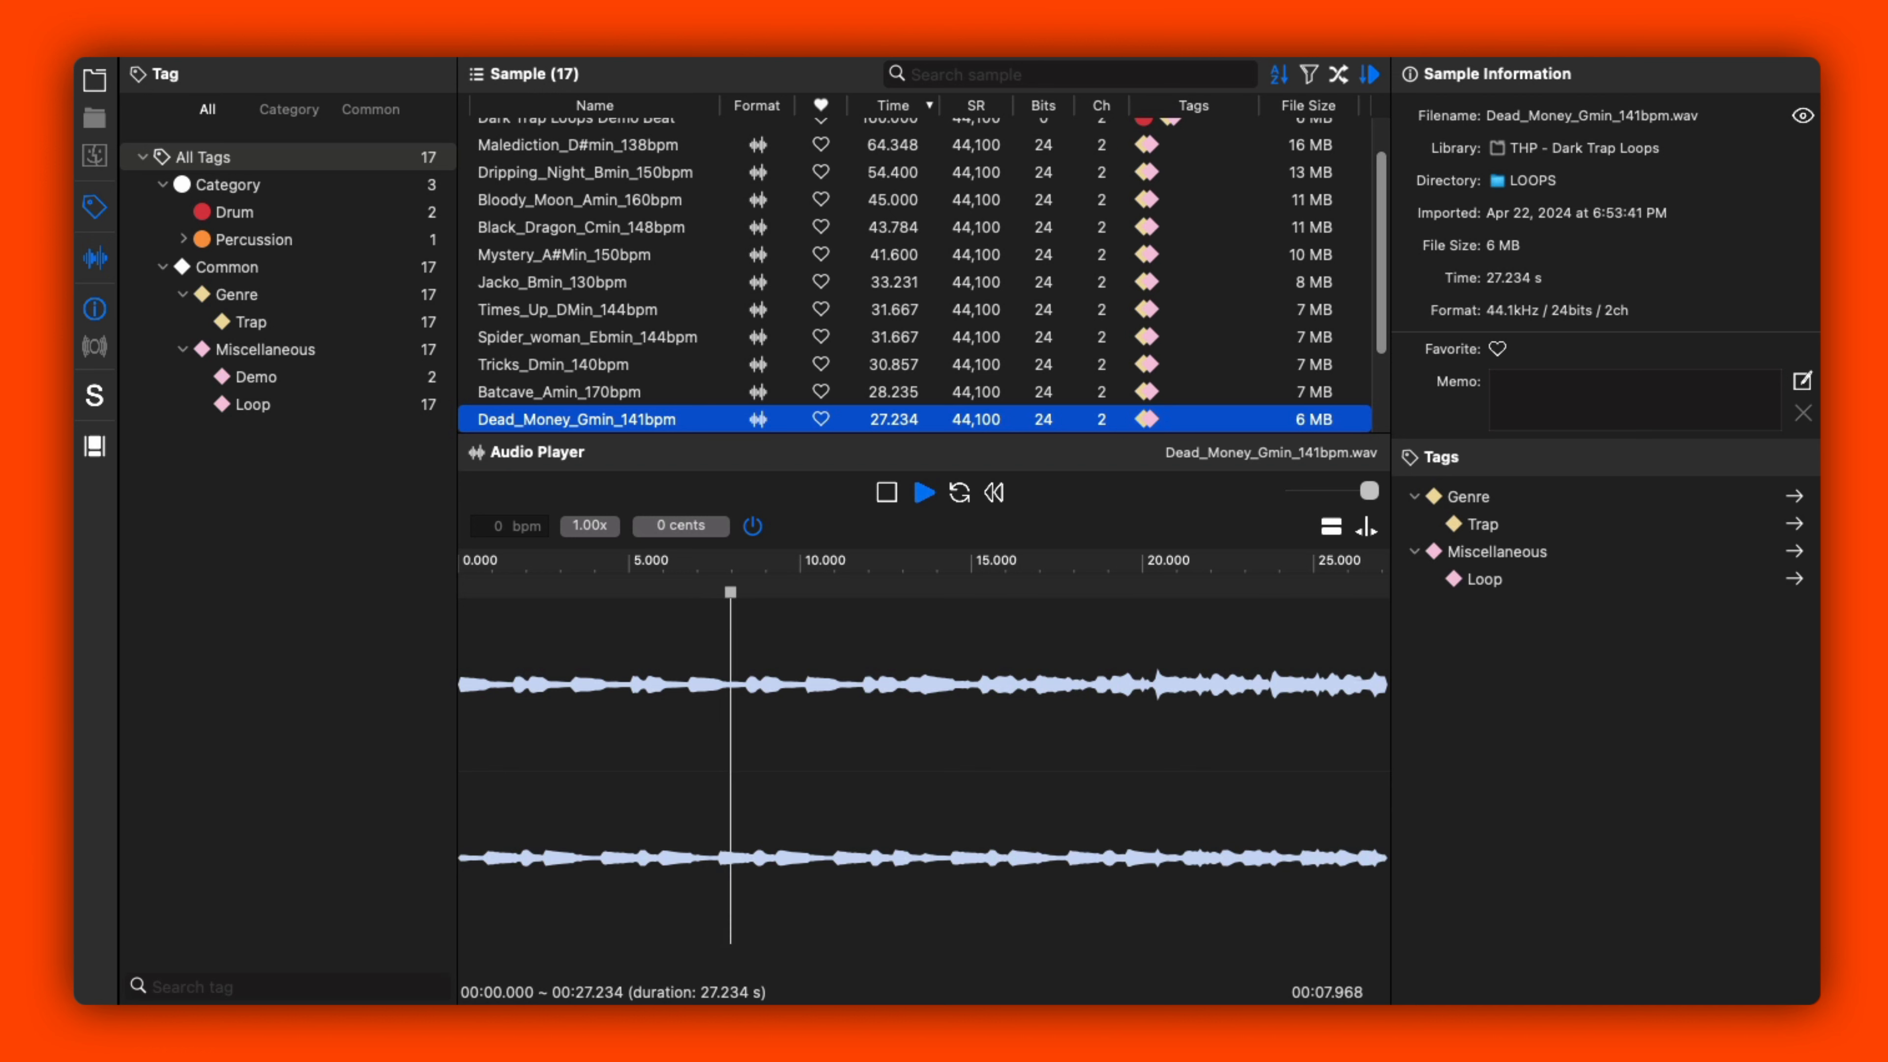
pyautogui.click(584, 419)
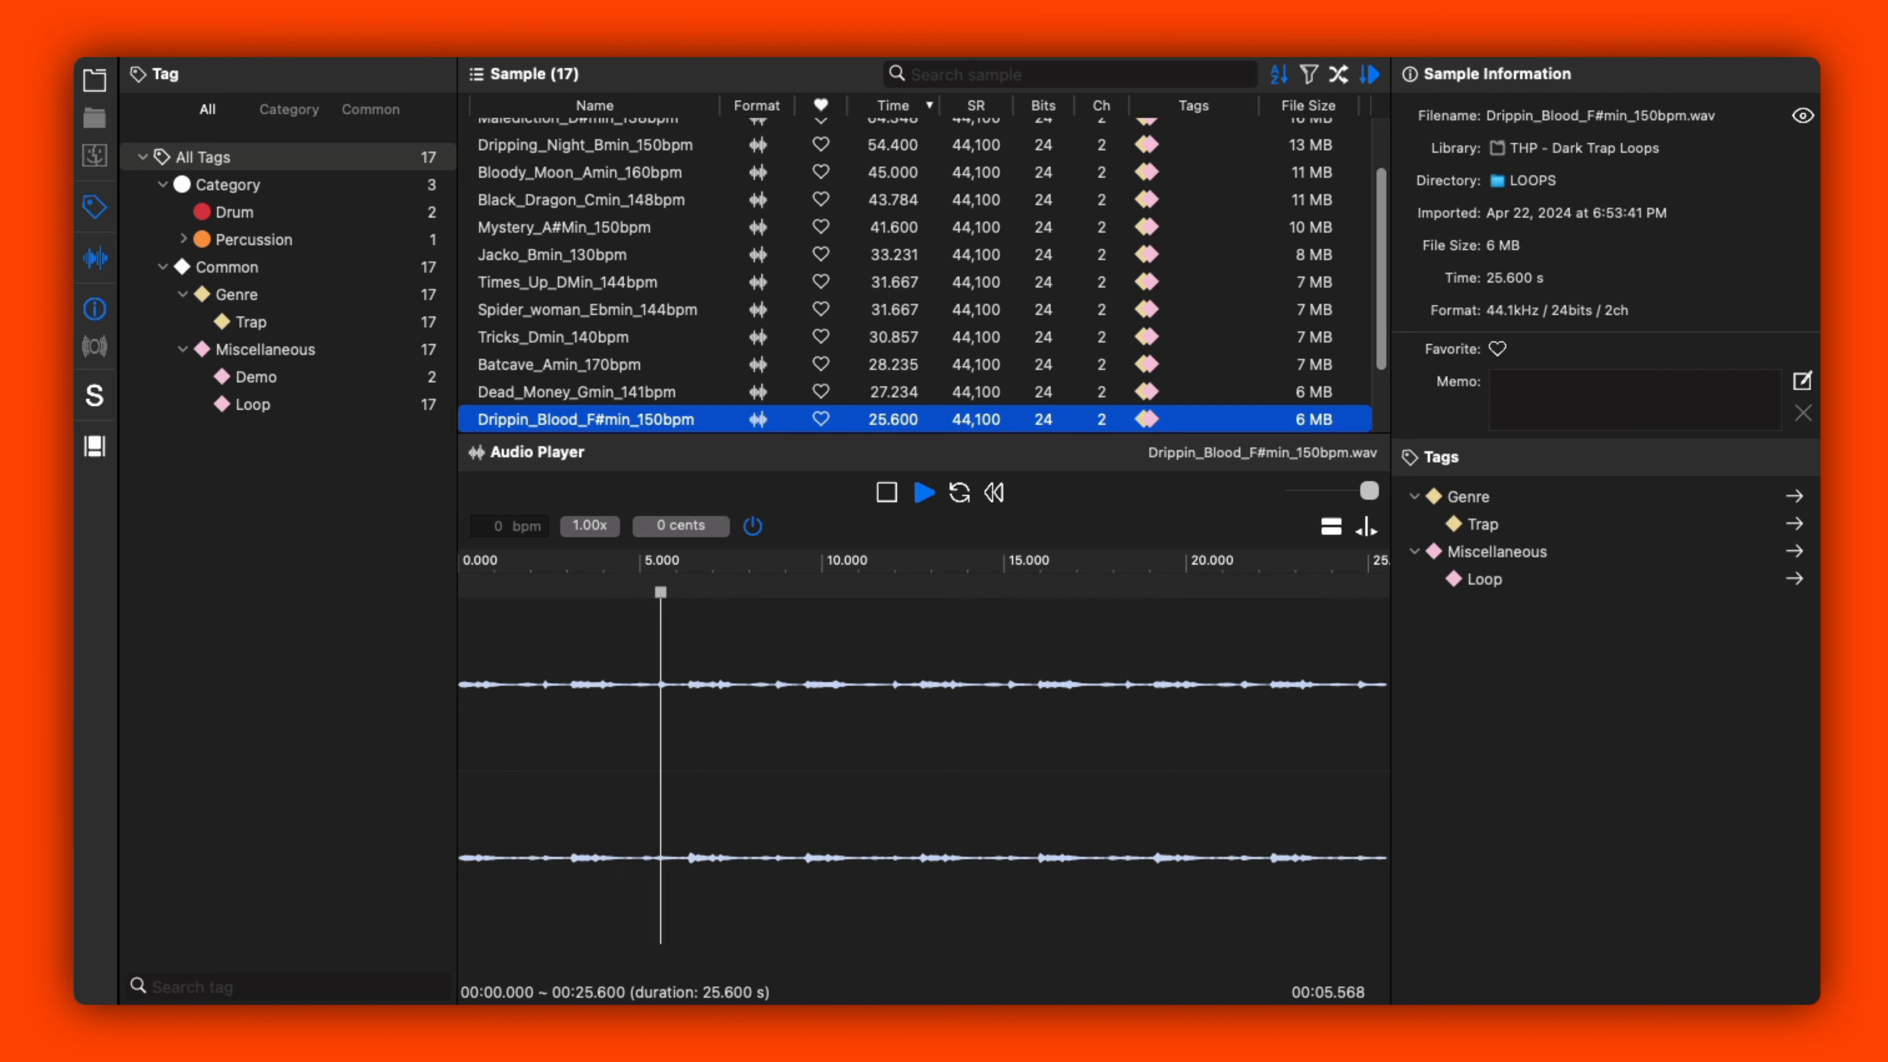
pyautogui.click(585, 418)
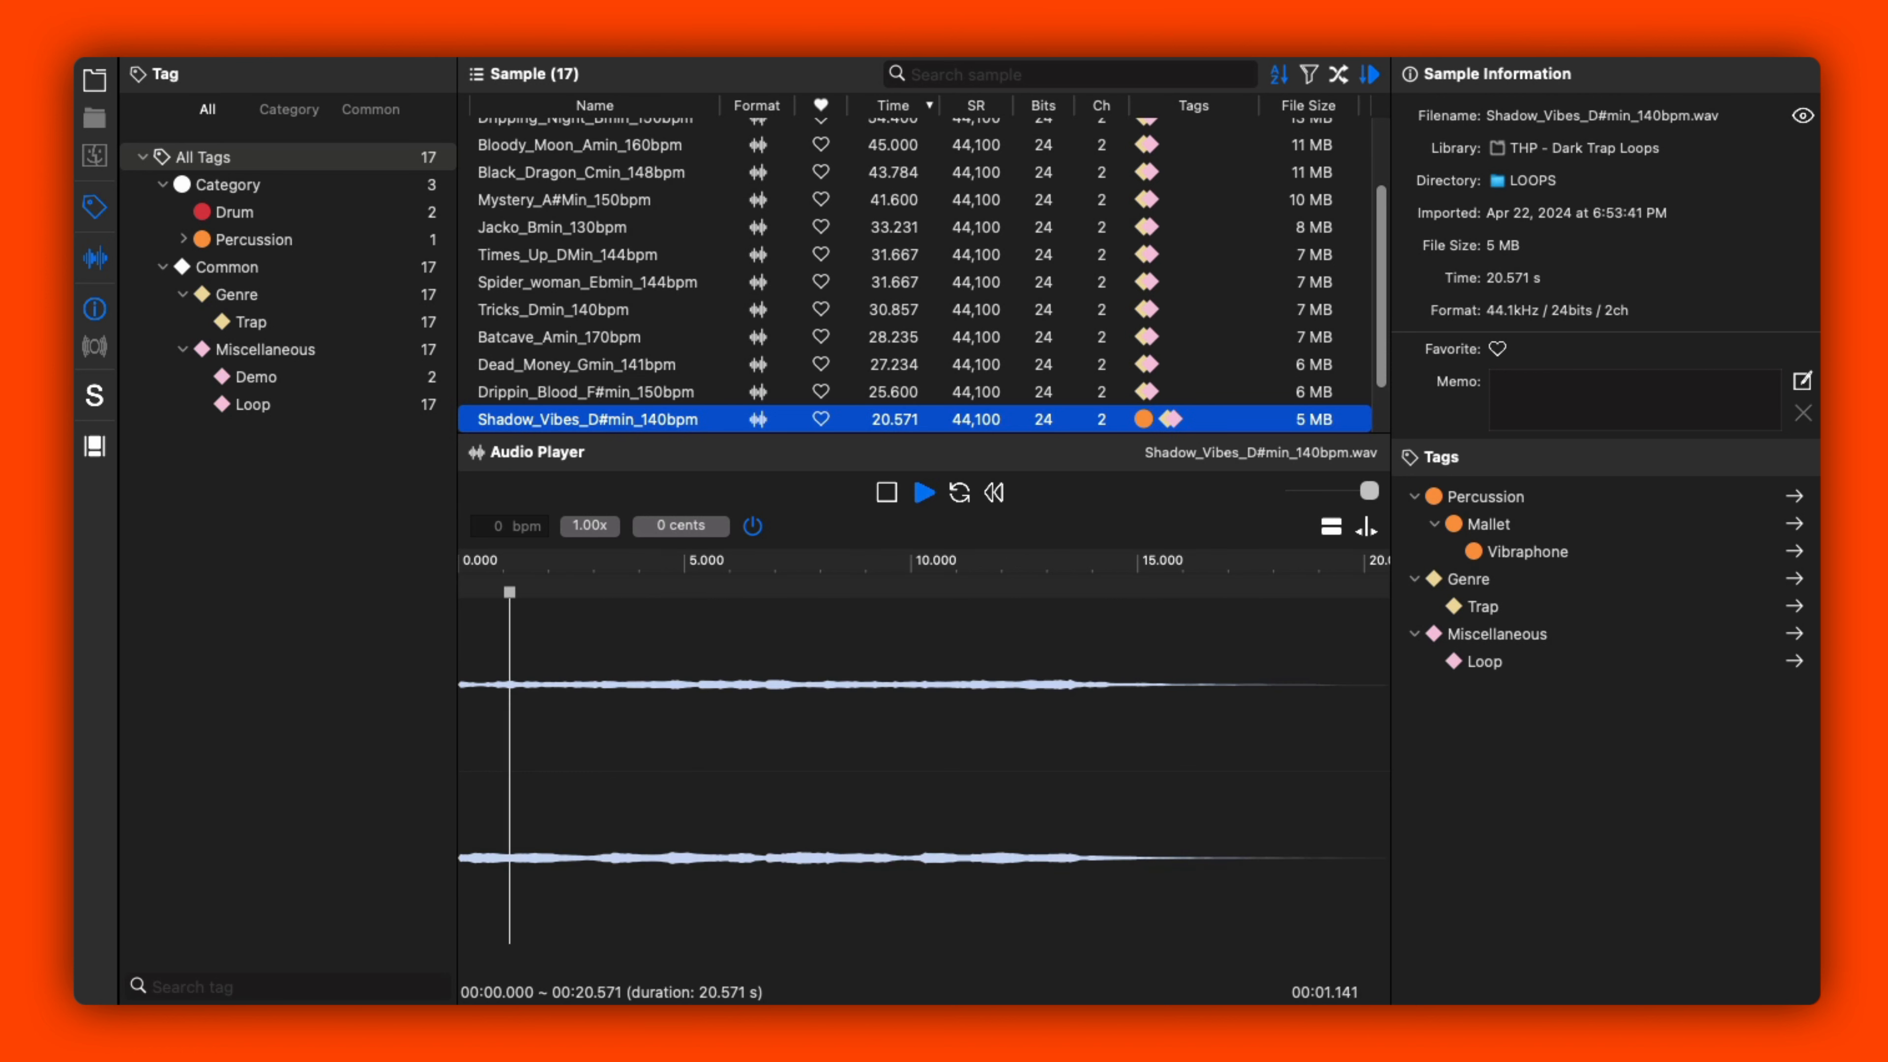
pyautogui.click(600, 591)
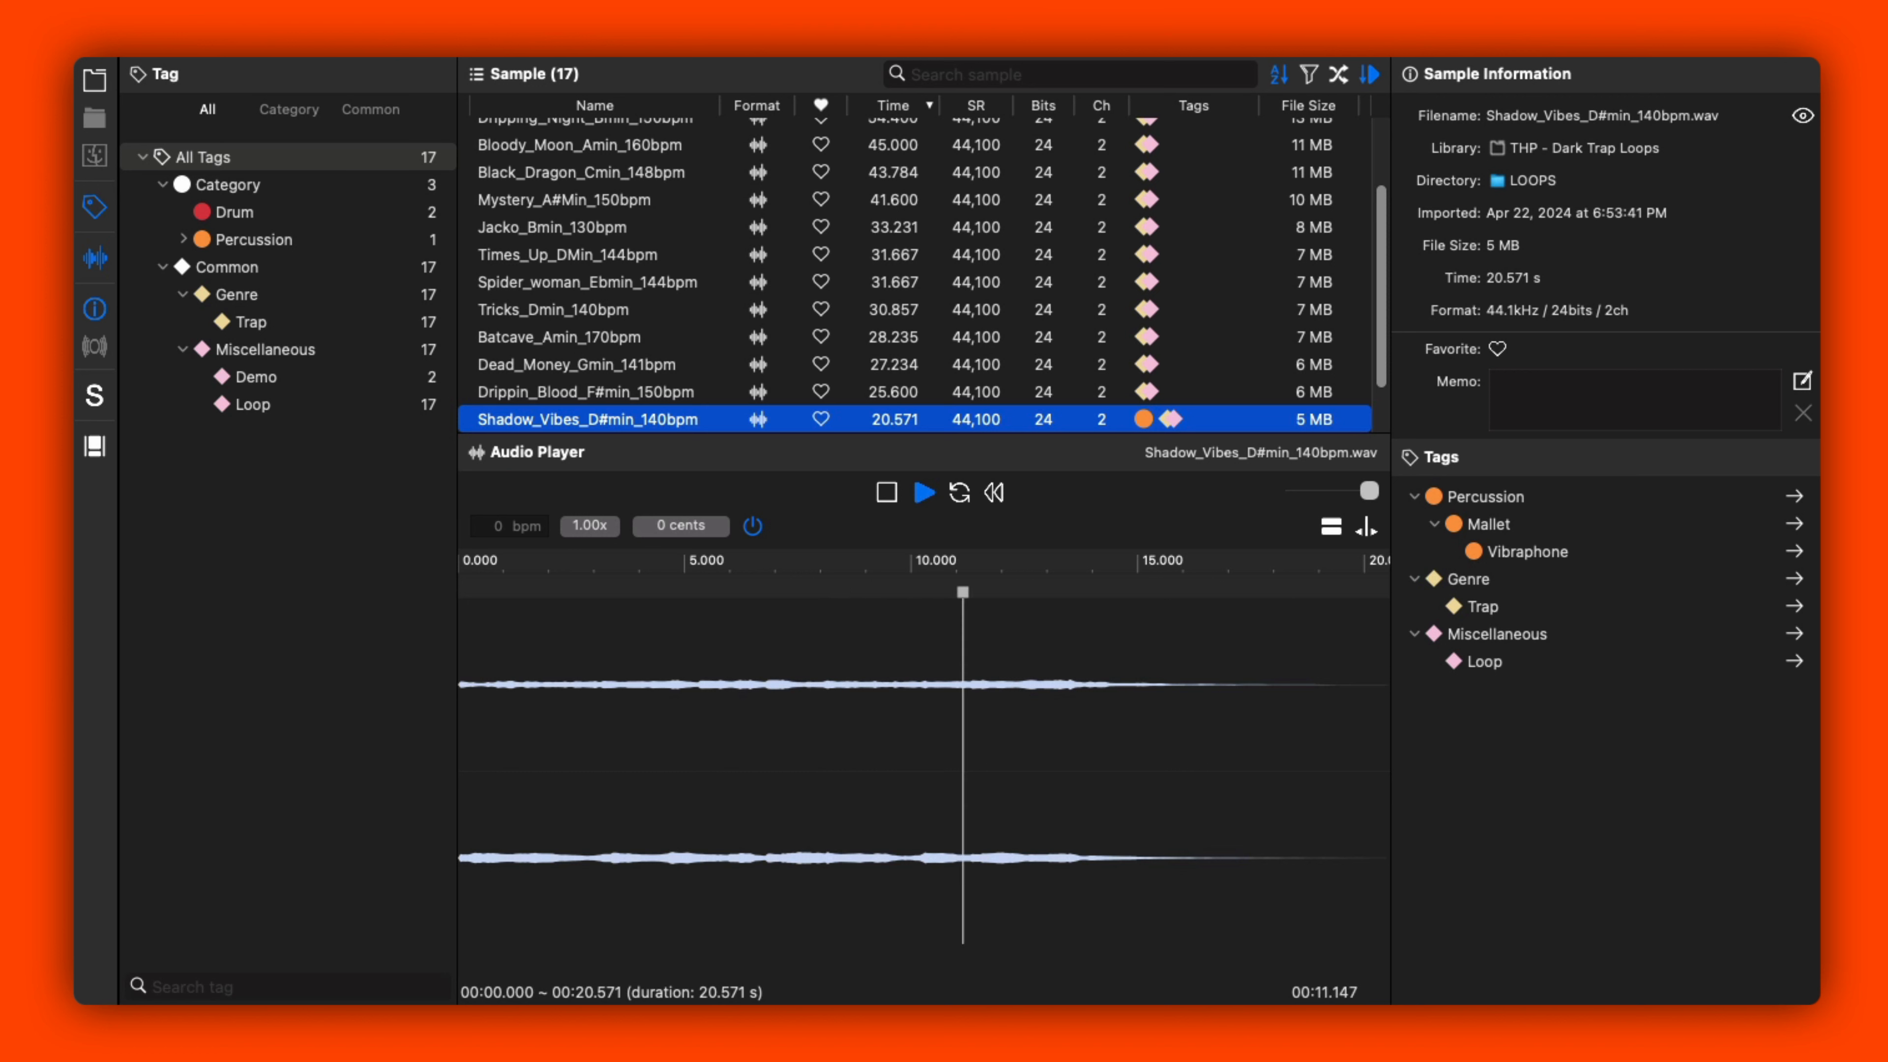
pyautogui.click(581, 418)
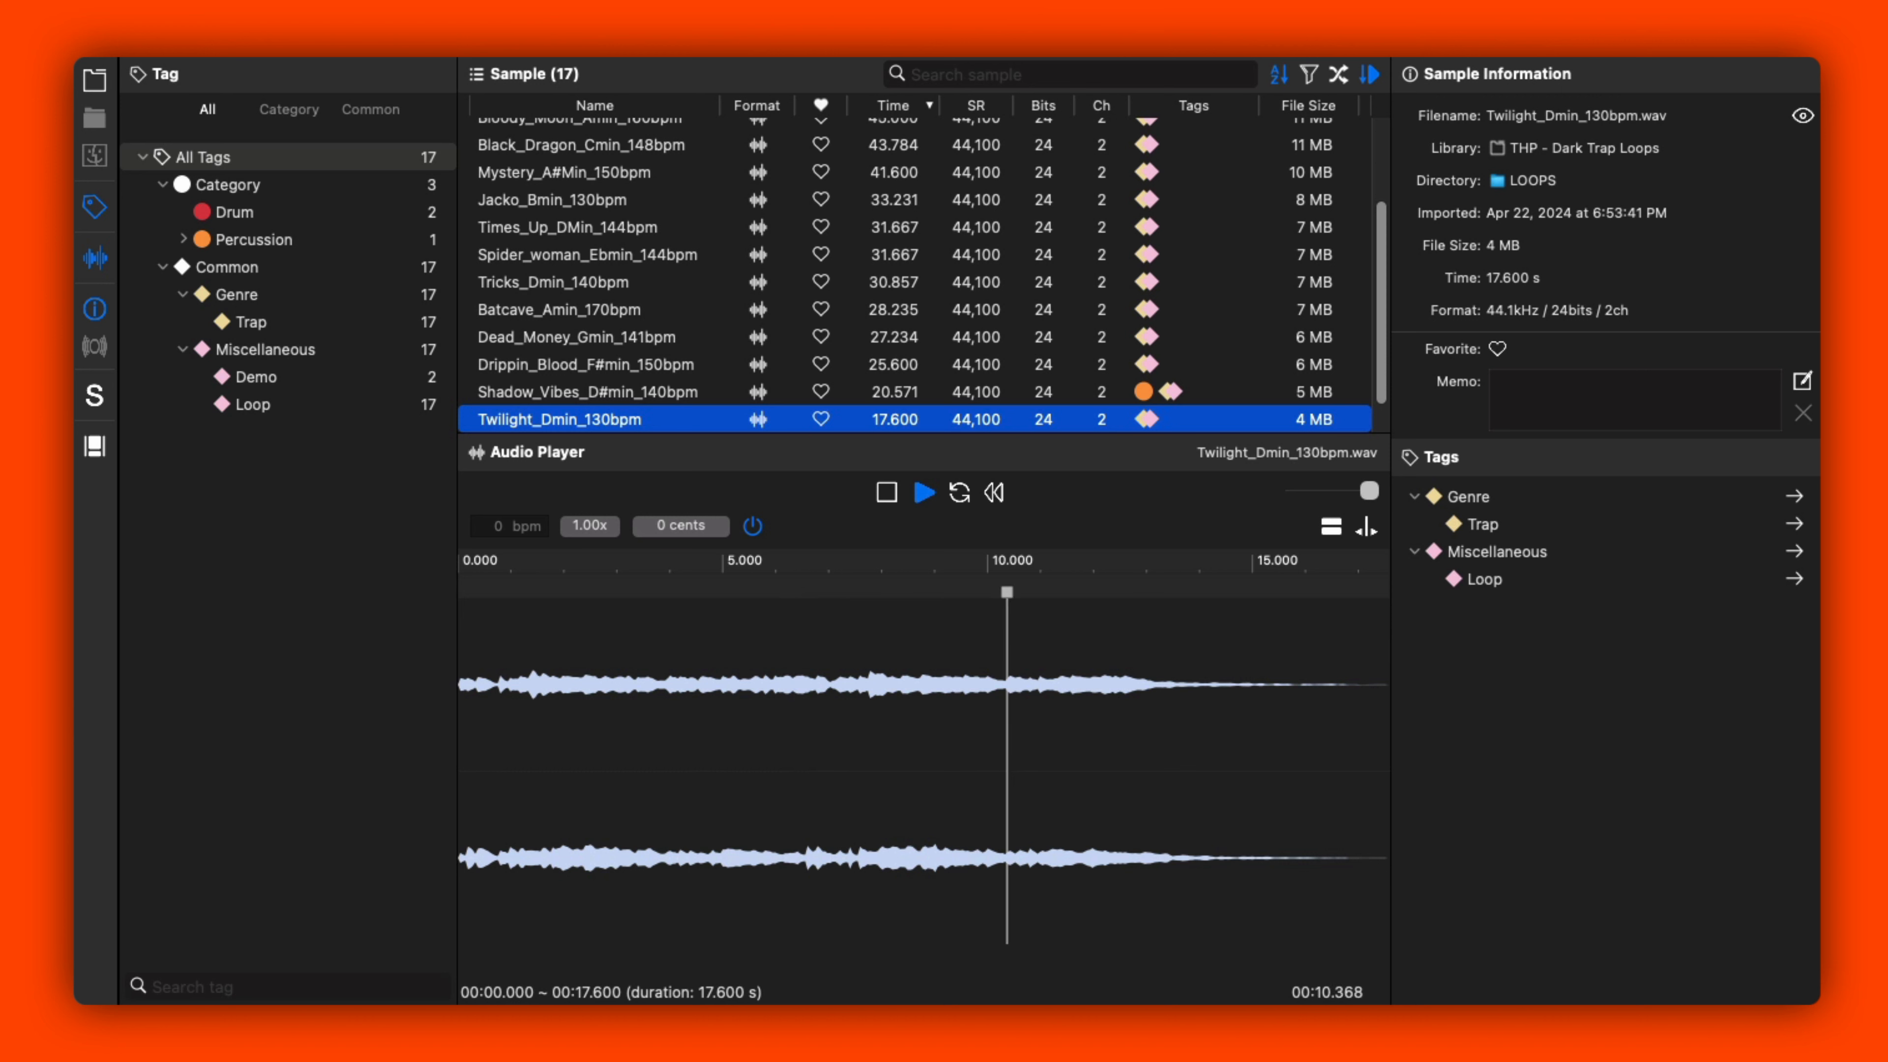
pyautogui.click(590, 406)
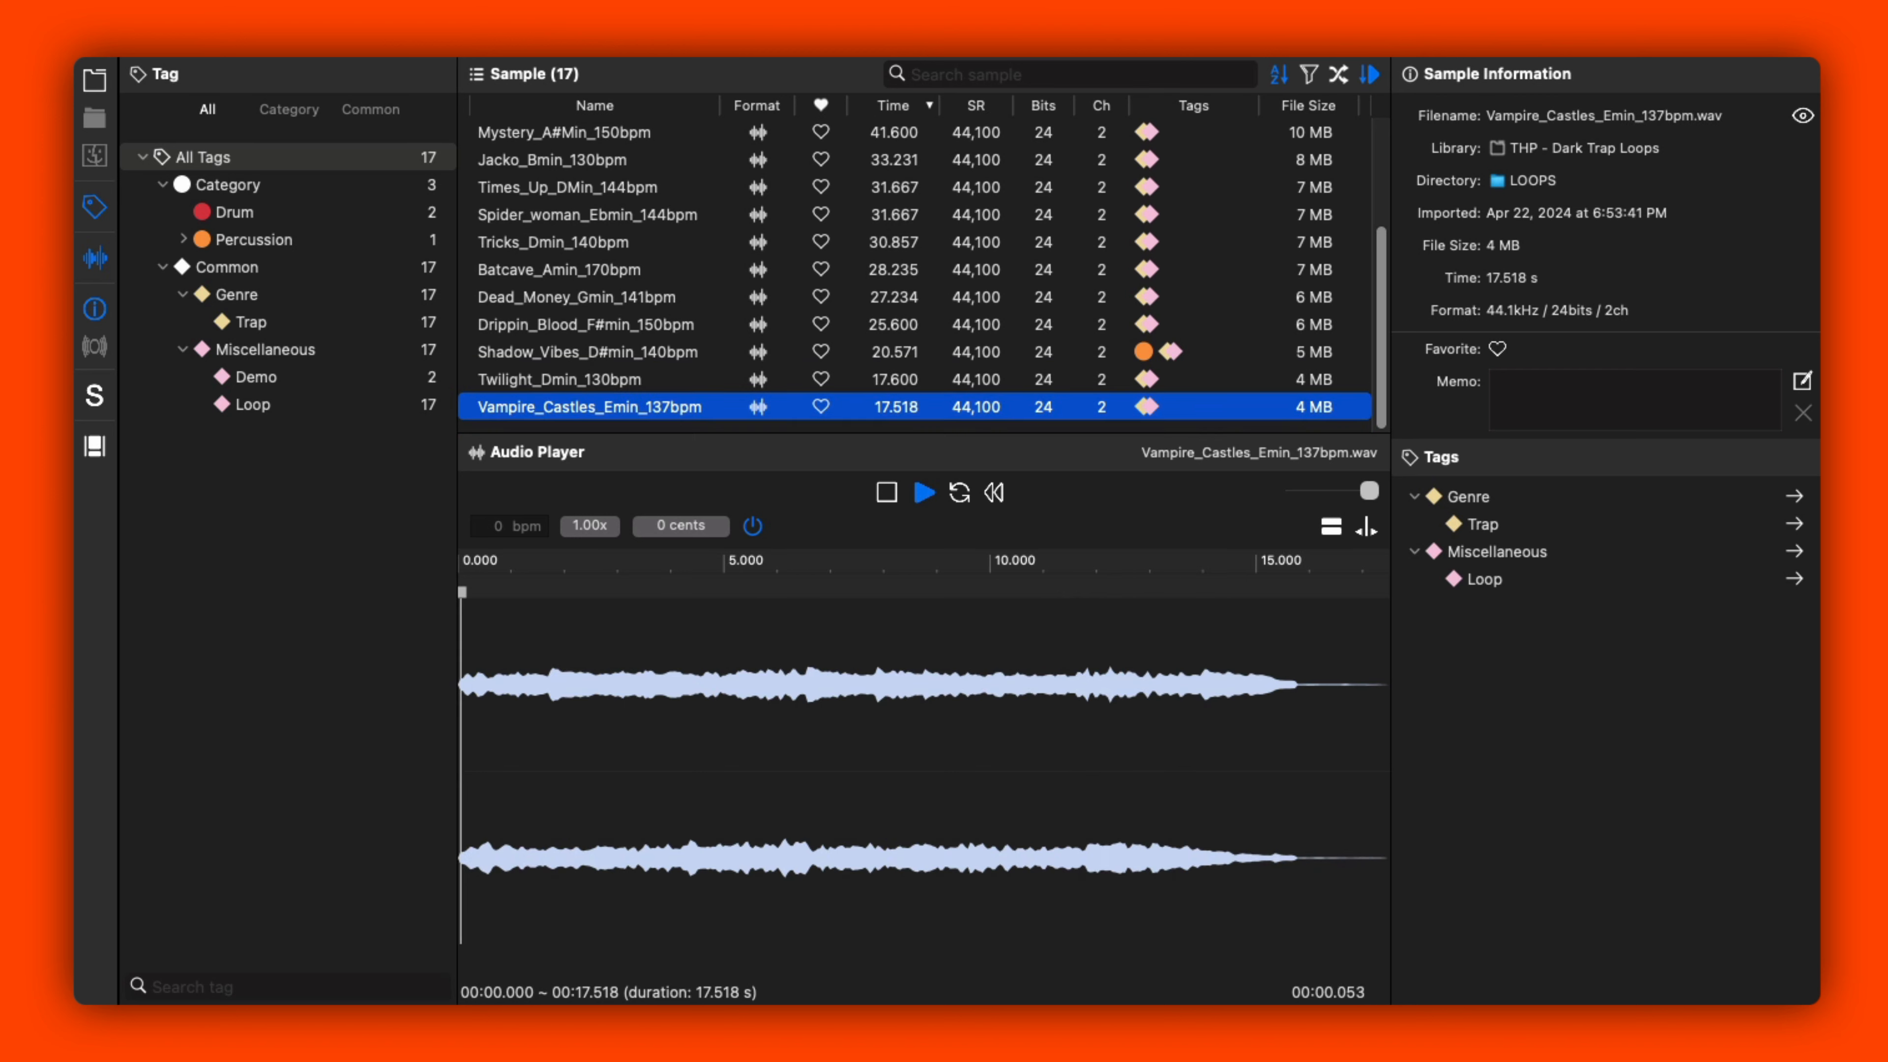